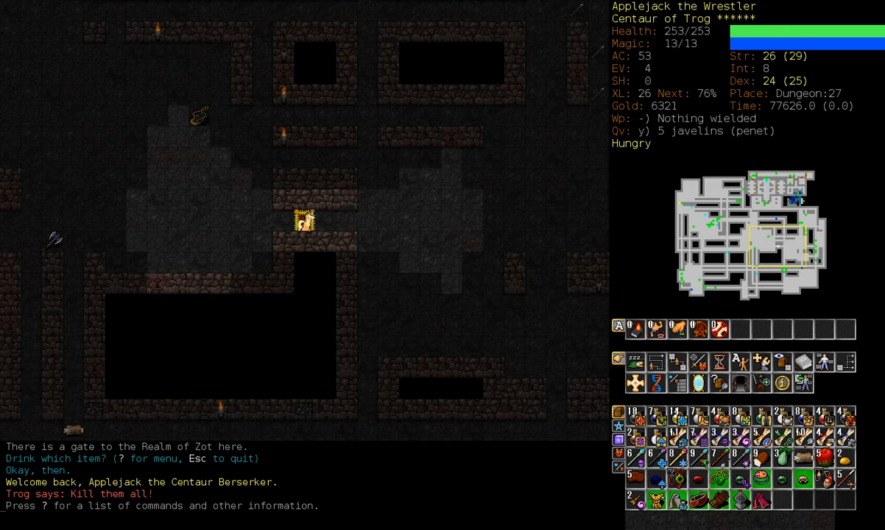
Page through the carried items and drop the rotting chunk of yaktaur flesh.
key(A)
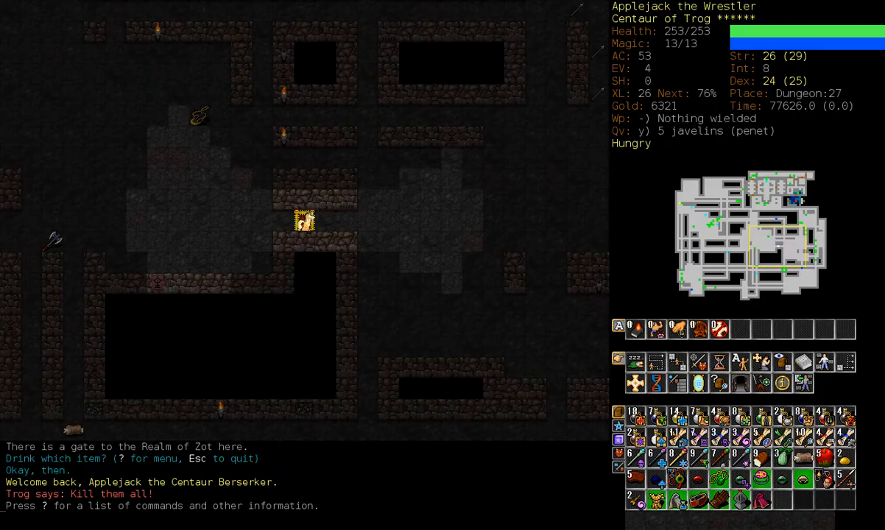
key(d)
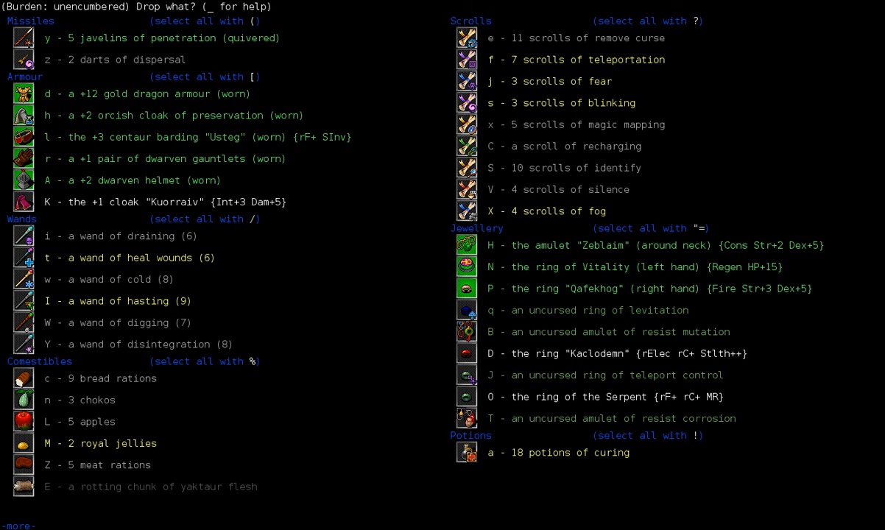
key(Escape)
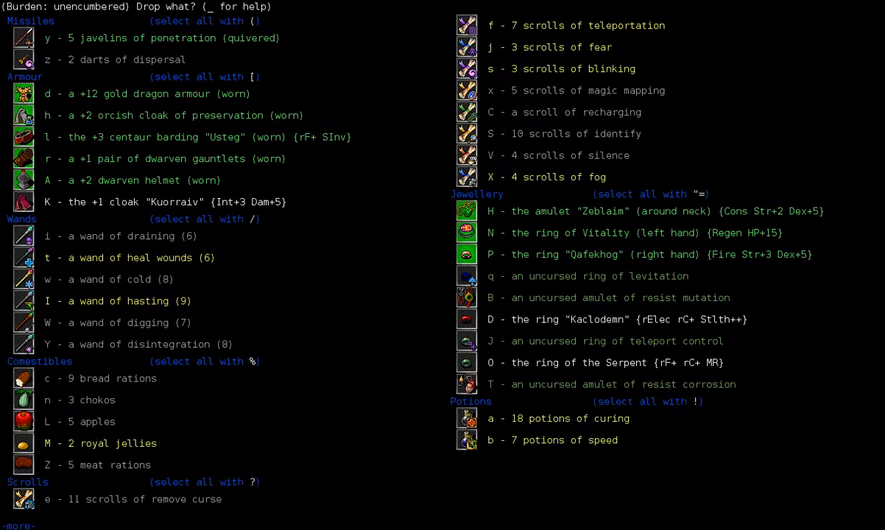
key(Escape)
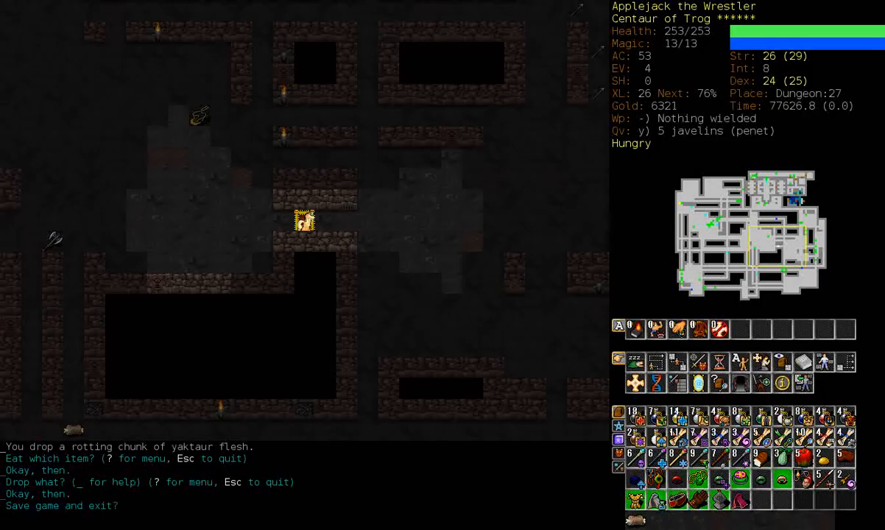
Show the Innate Abilities, Weirdness & Mutations screen, listing hooves and deteriorating body.
key(A)
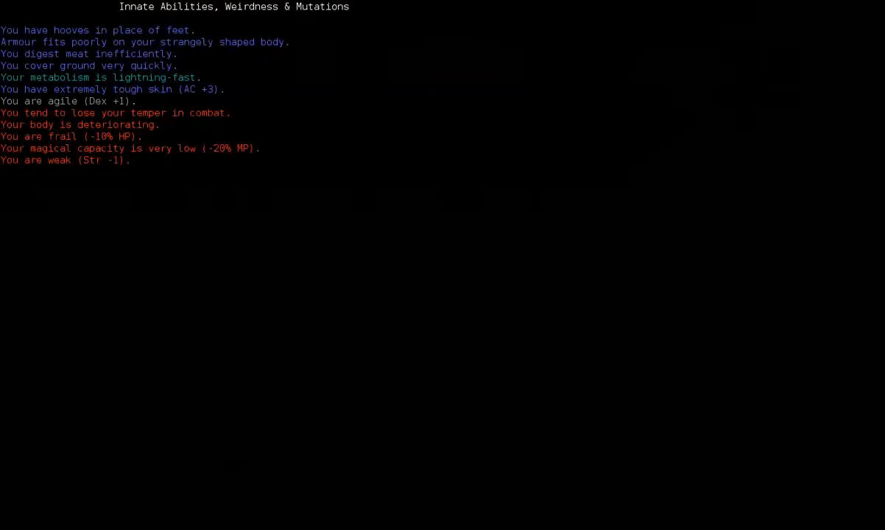
mouse_move(92, 167)
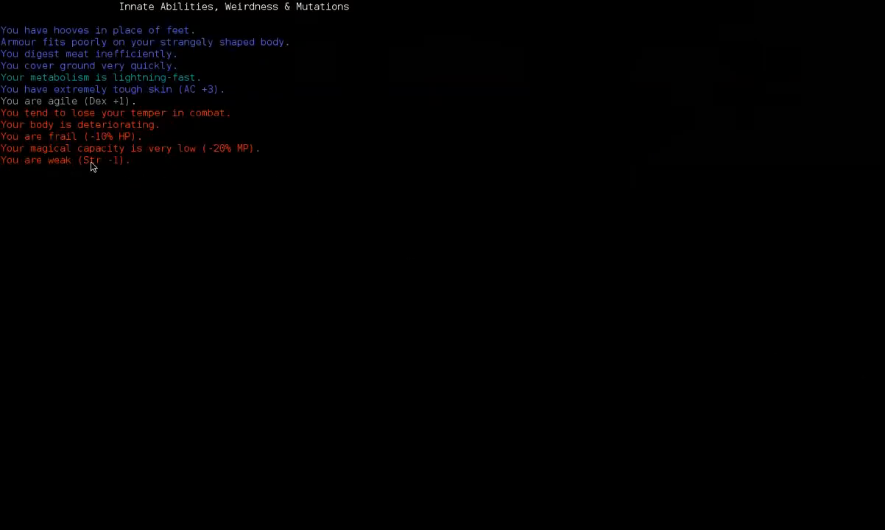
mouse_move(152, 100)
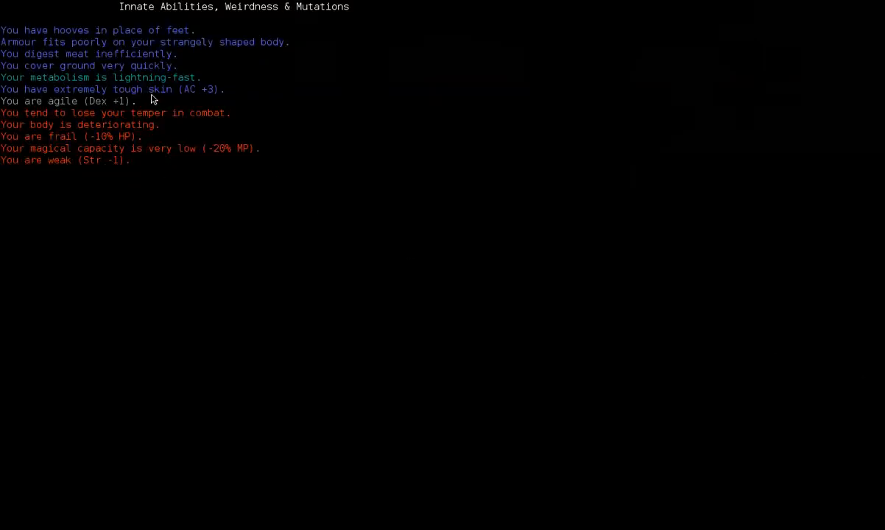
mouse_move(115, 80)
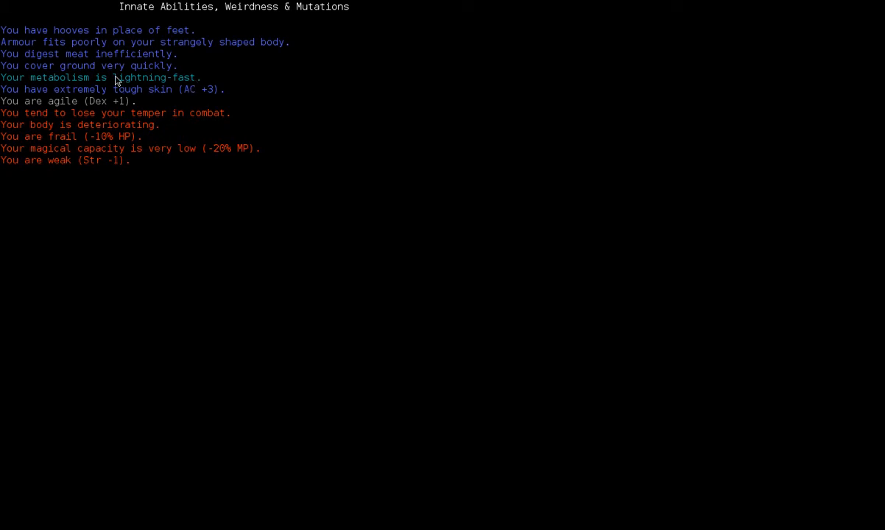
mouse_move(48, 121)
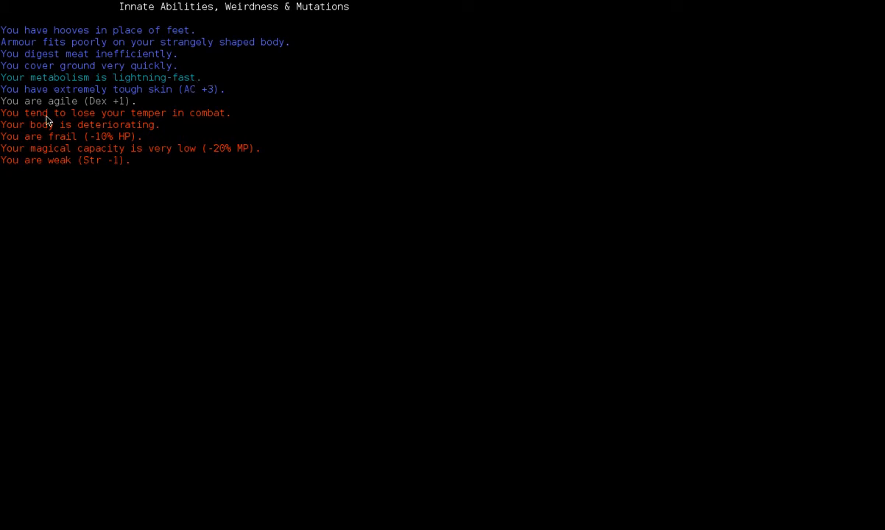
mouse_move(172, 123)
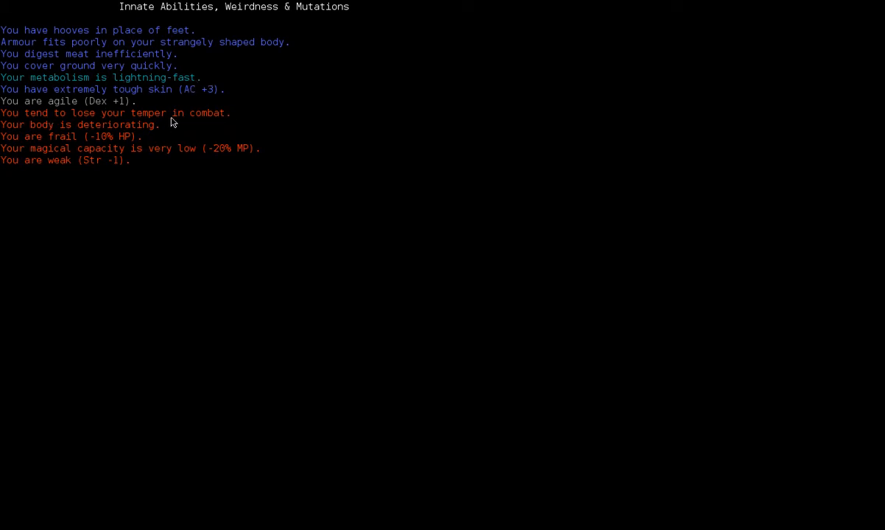
mouse_move(198, 117)
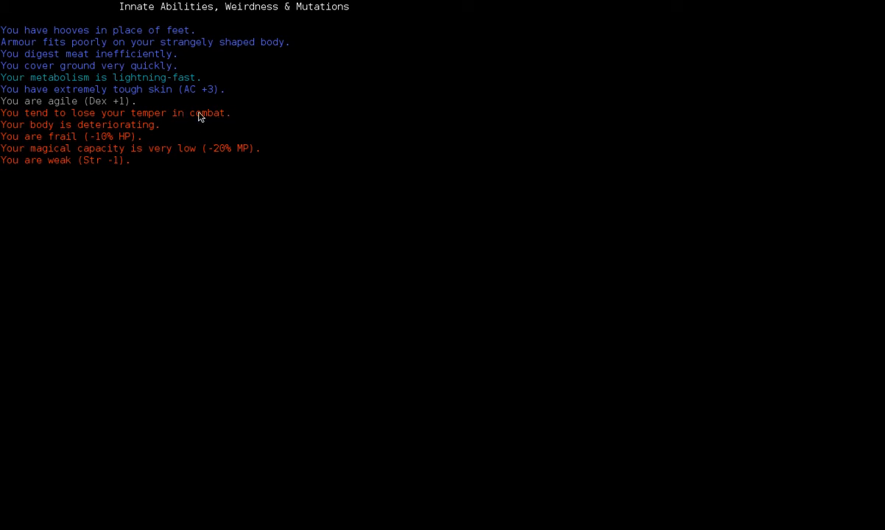
mouse_move(217, 108)
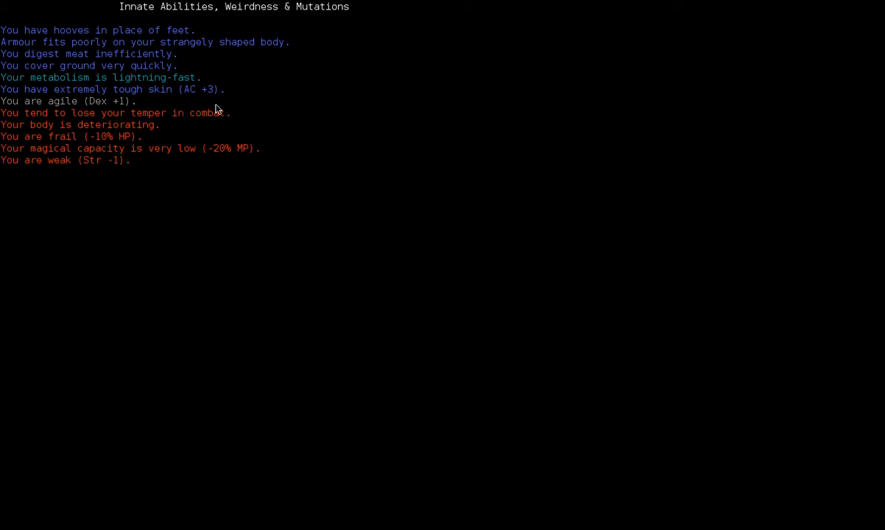
mouse_move(222, 119)
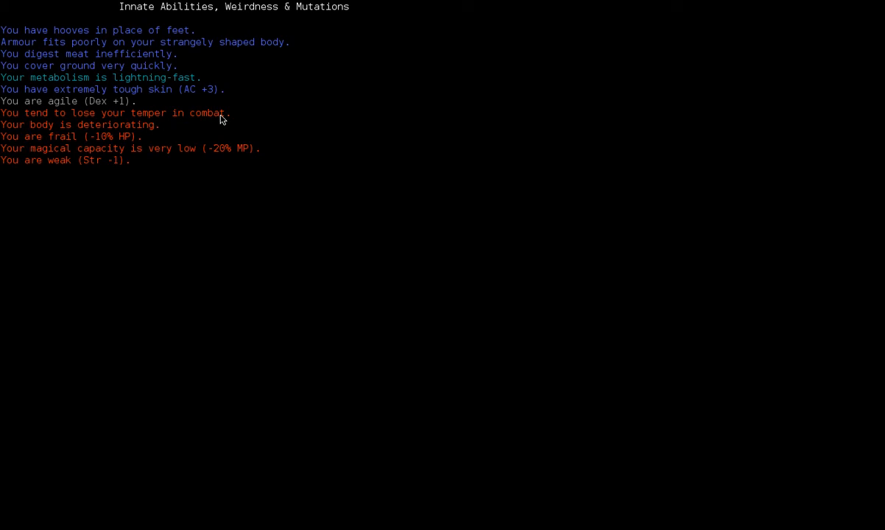
mouse_move(207, 124)
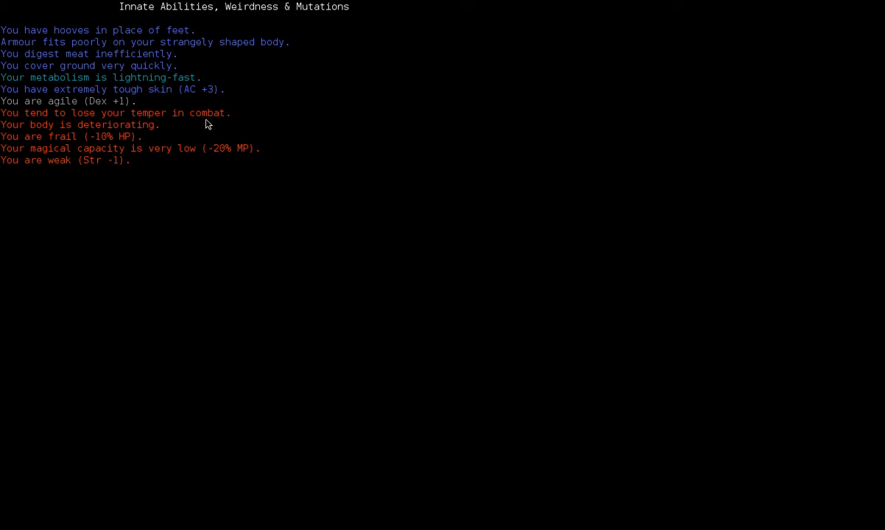
mouse_move(255, 154)
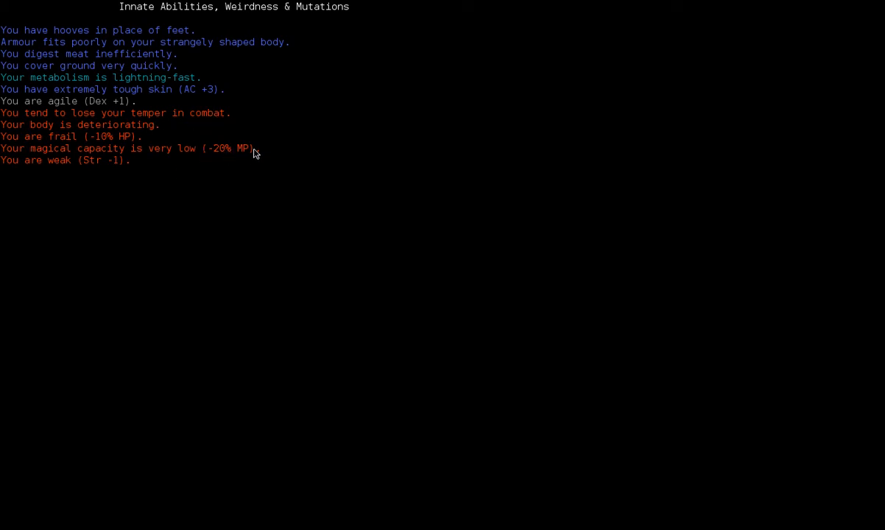
mouse_move(71, 141)
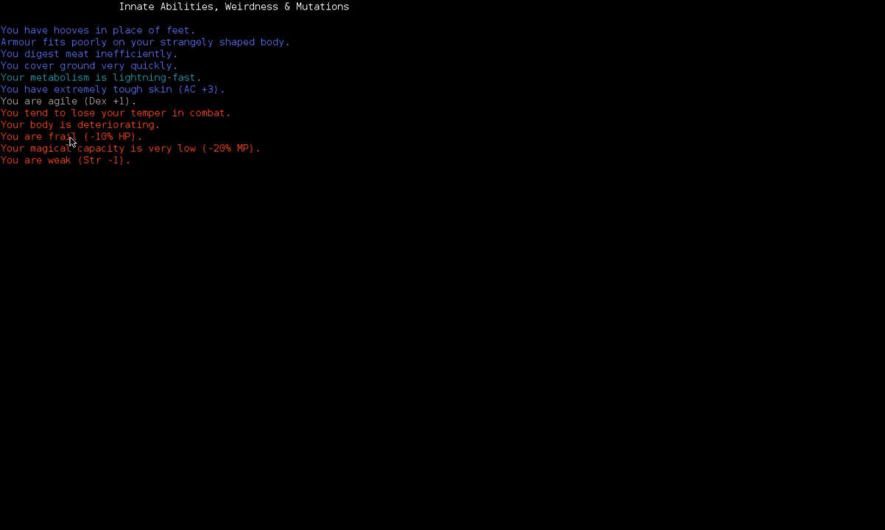
Close the mutations screen, then scroll through the whole drop list and cancel without dropping.
key(Escape)
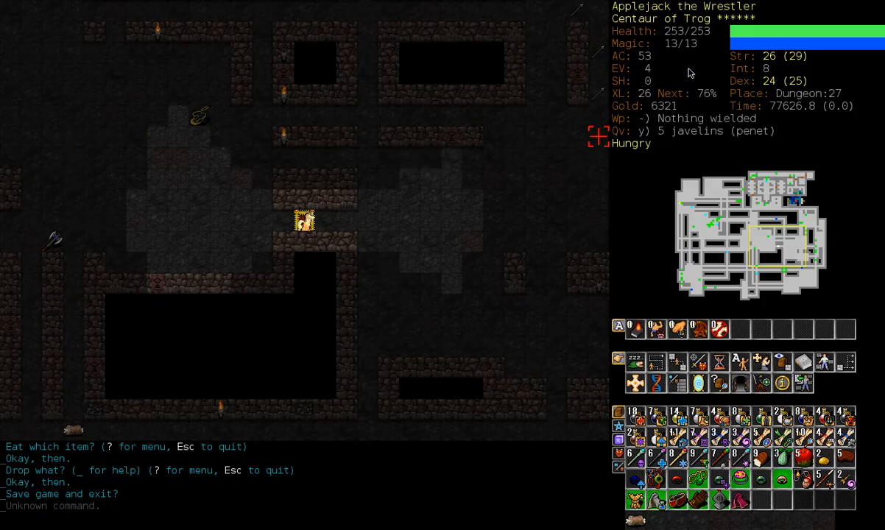
mouse_move(650, 96)
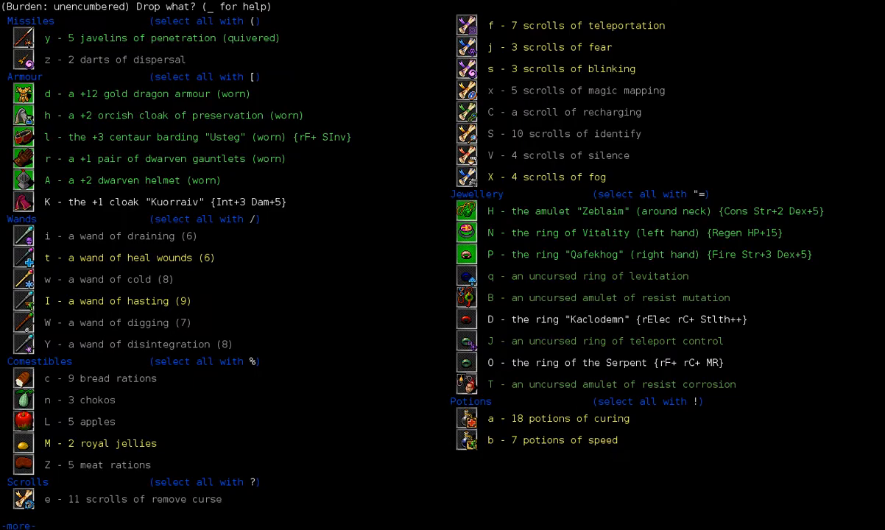
scroll(down, 3)
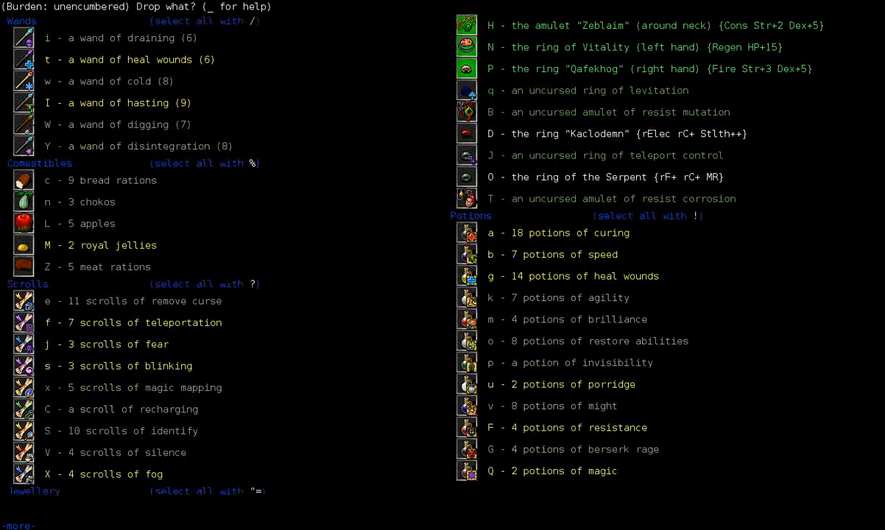
scroll(down, 3)
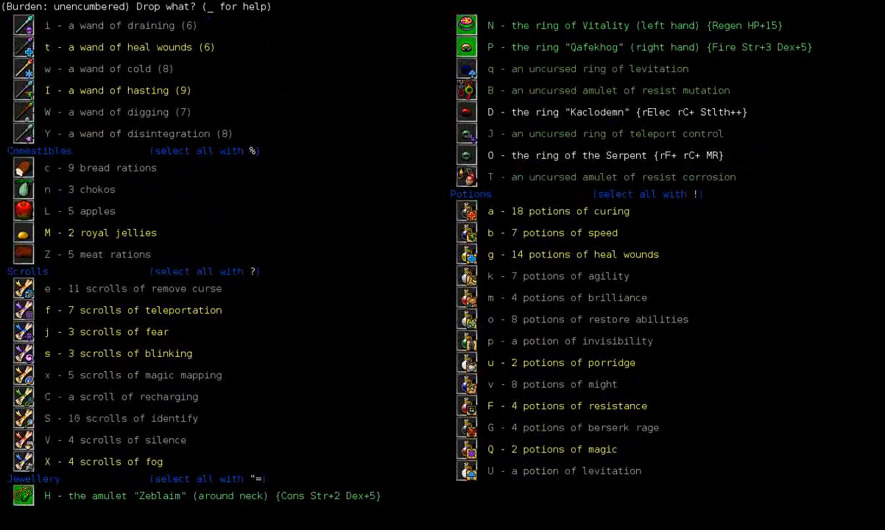
key(Escape)
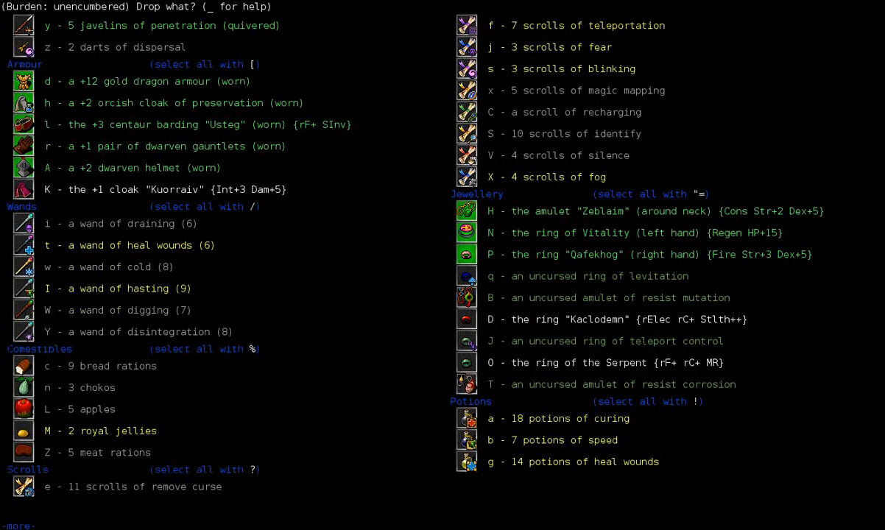
key(Escape)
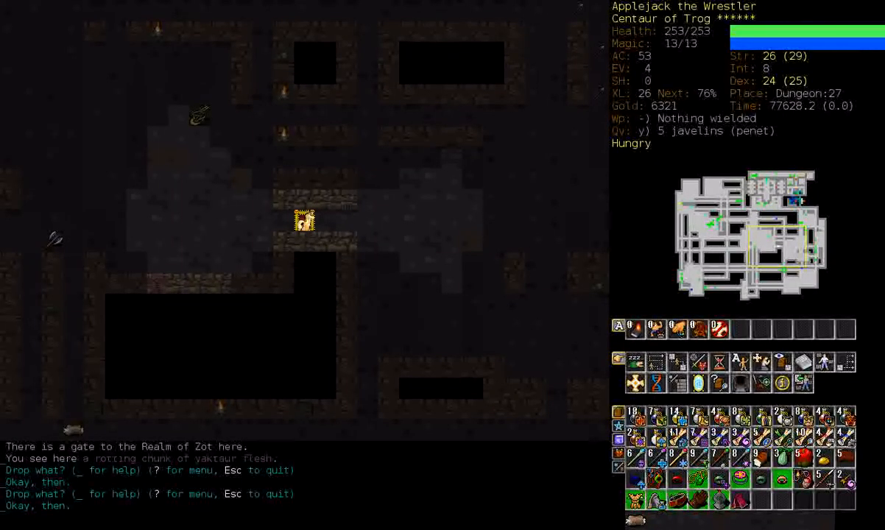
View the character overview, then bring up the jewellery lists without changing anything.
key(%)
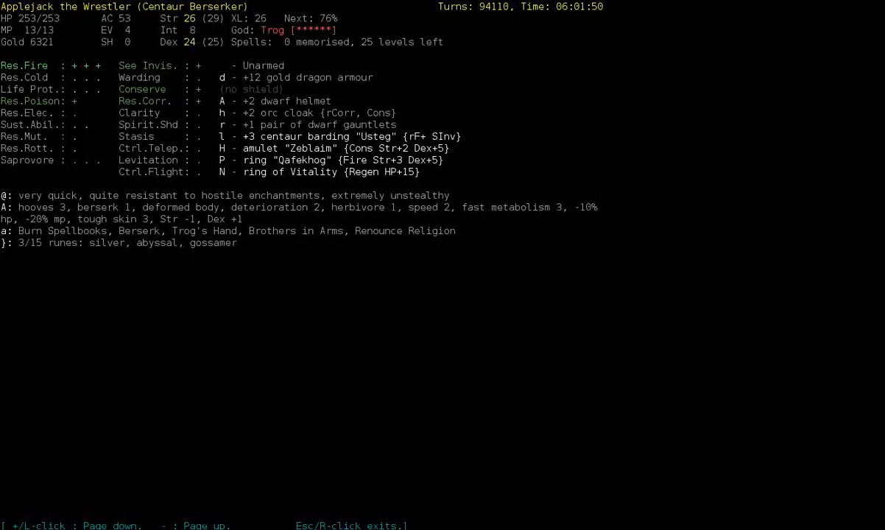
key(Escape)
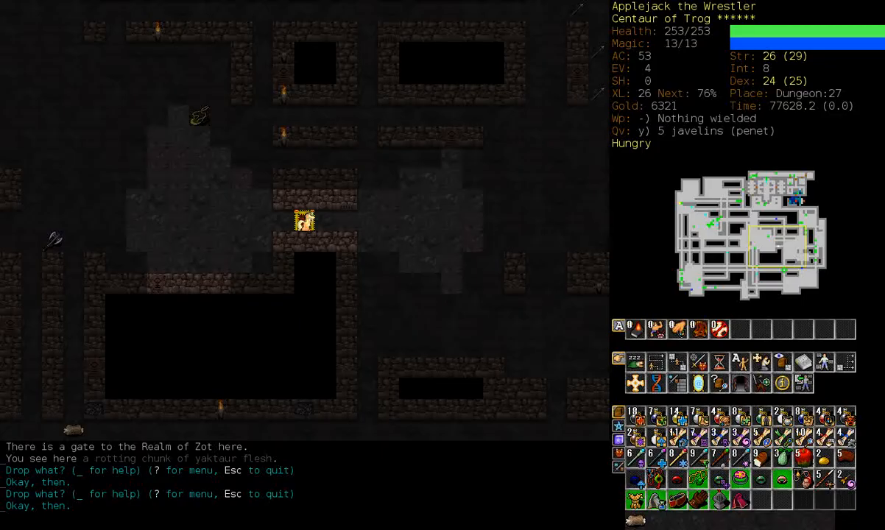
key(P)
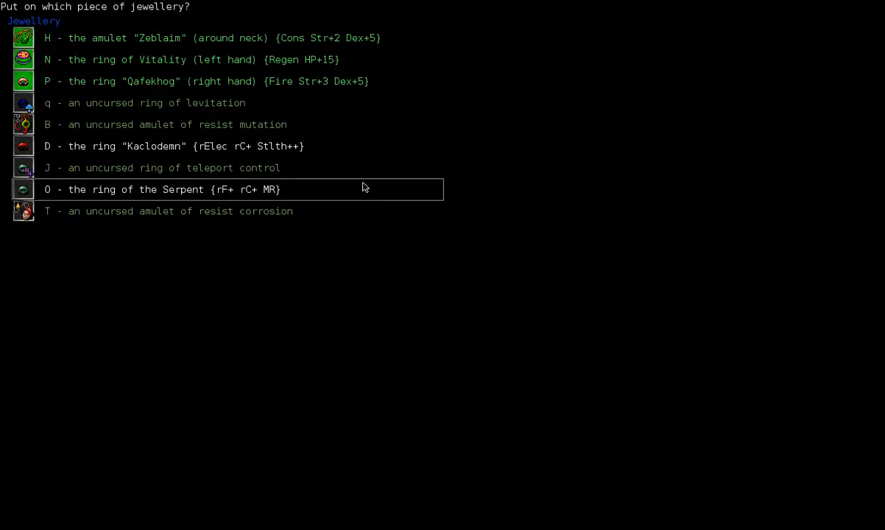
mouse_move(302, 199)
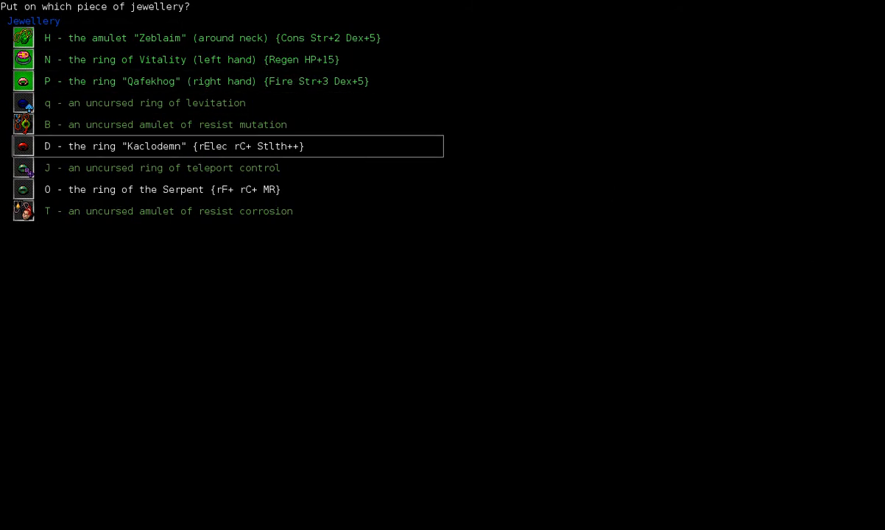
key(Escape)
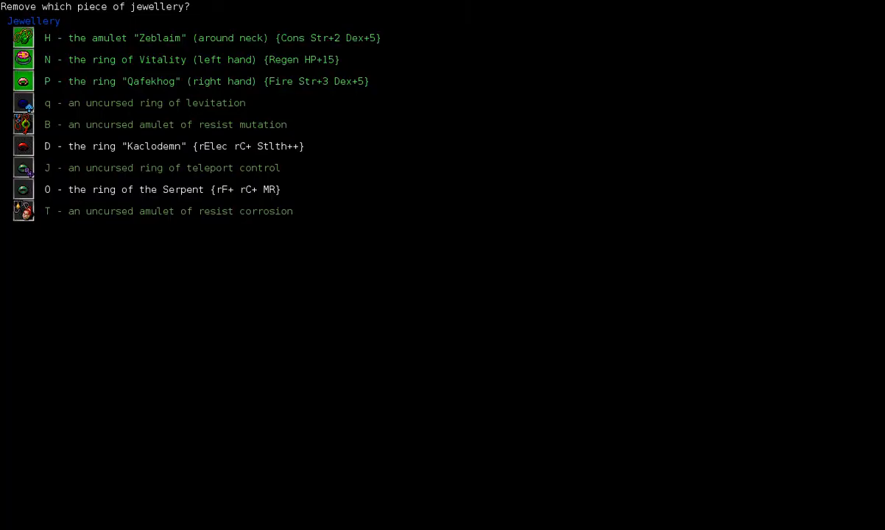
Descend through the Zot gate to Zot:1 at full health.
key(P)
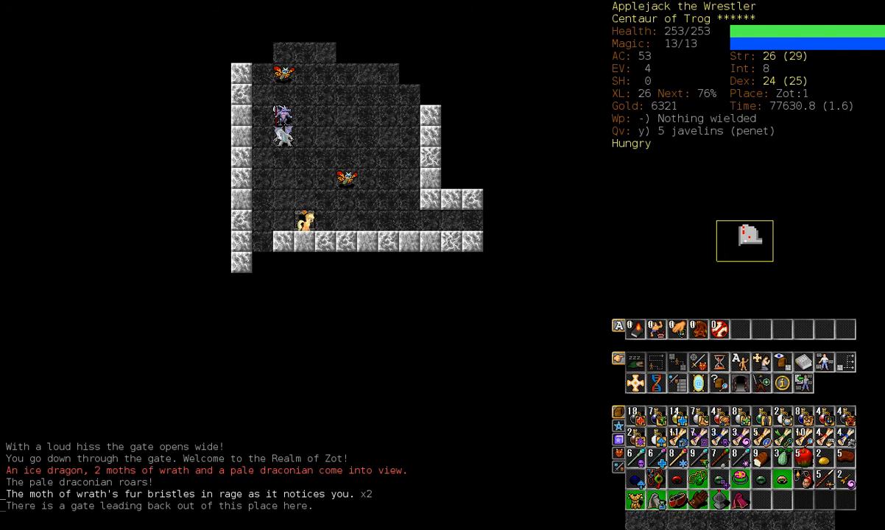
Remove the ring of Vitality, put on the ring Kaclodemn and review worn jewellery.
key(P)
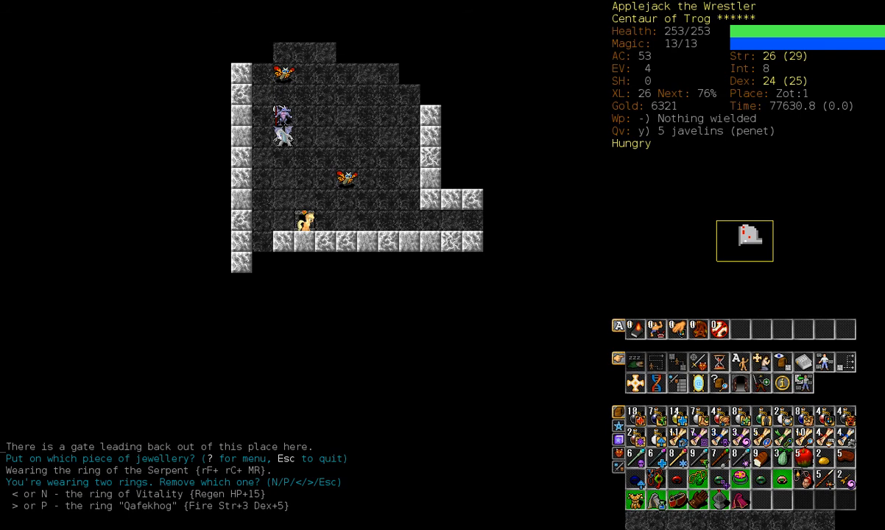
key(N)
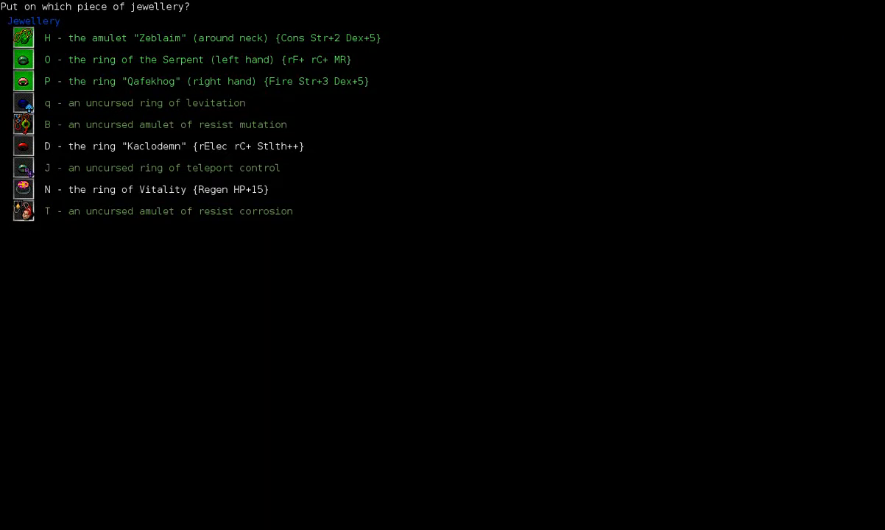
key(D)
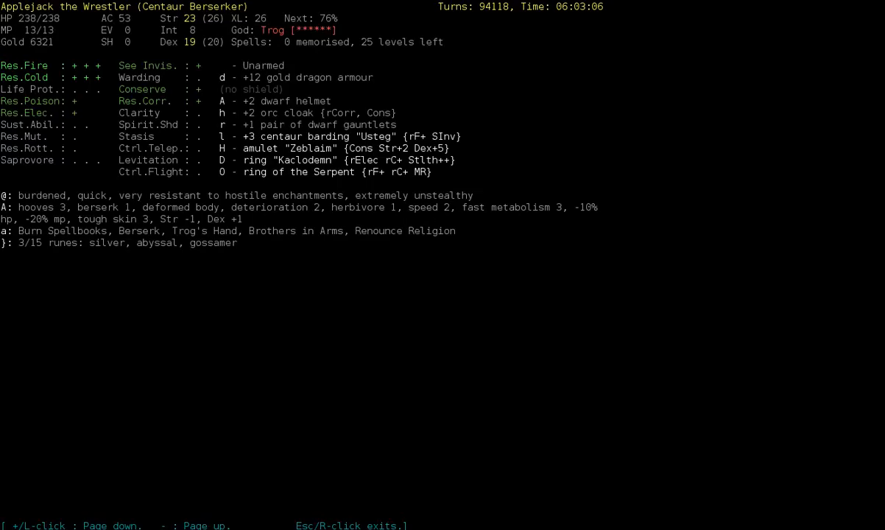
key(P)
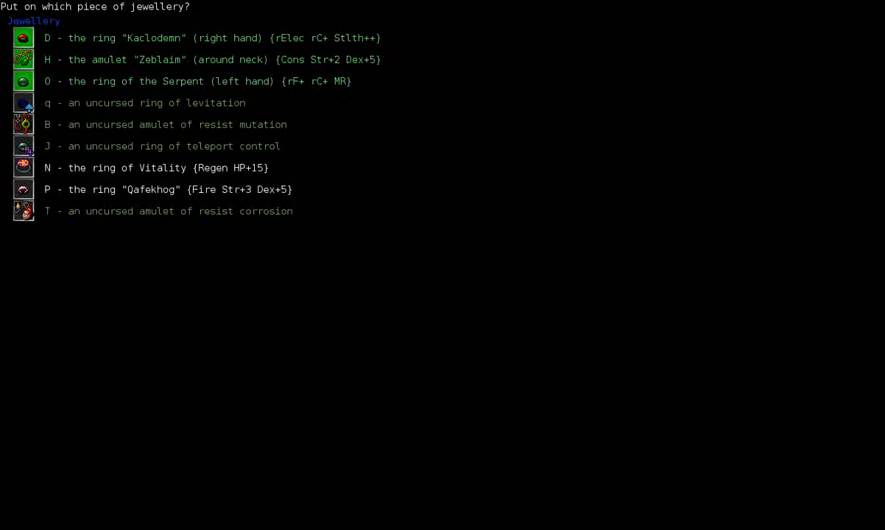
key(Escape)
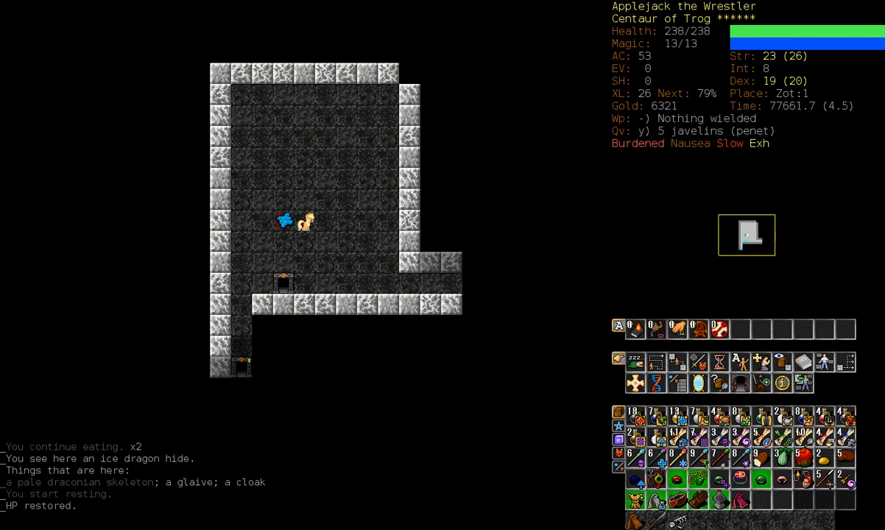
Put the ring Qafekhog back on, then wear Kaclodemn again.
key(P)
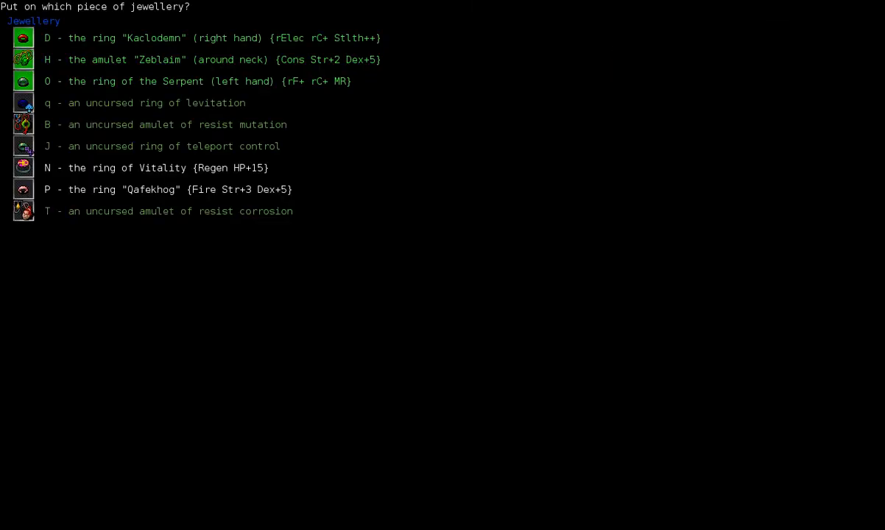
key(P)
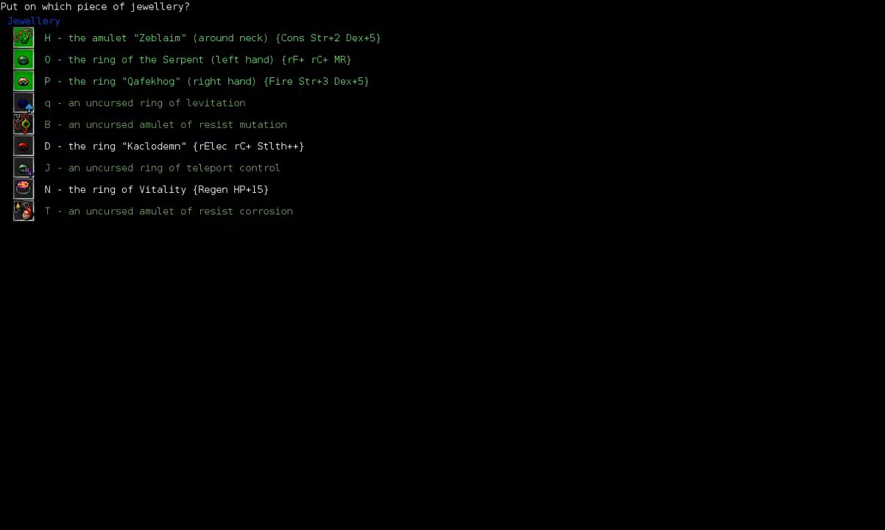
key(D)
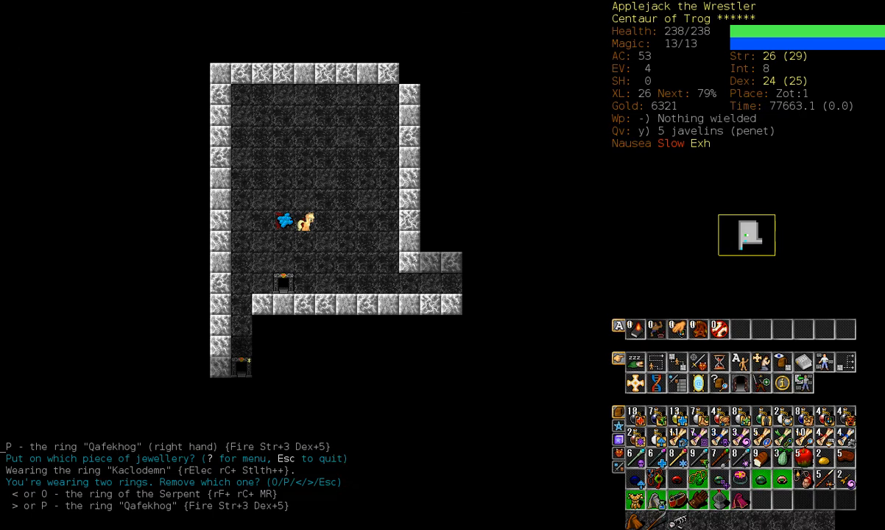
Remove the ring of the Serpent and advance on the mottled draconian.
key(O)
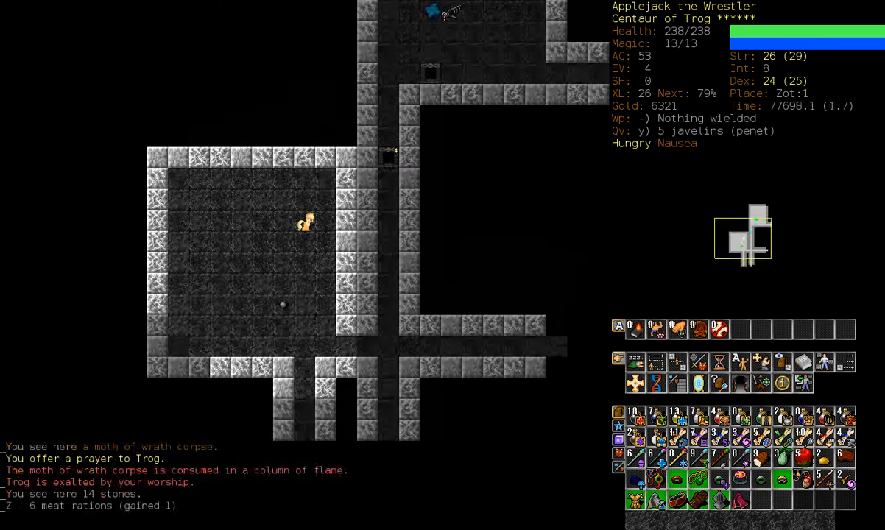
key(Down)
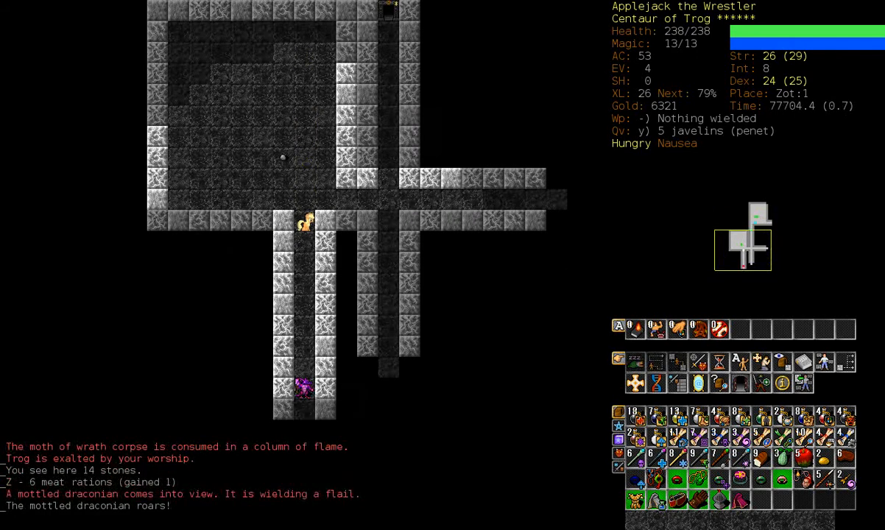
key(t)
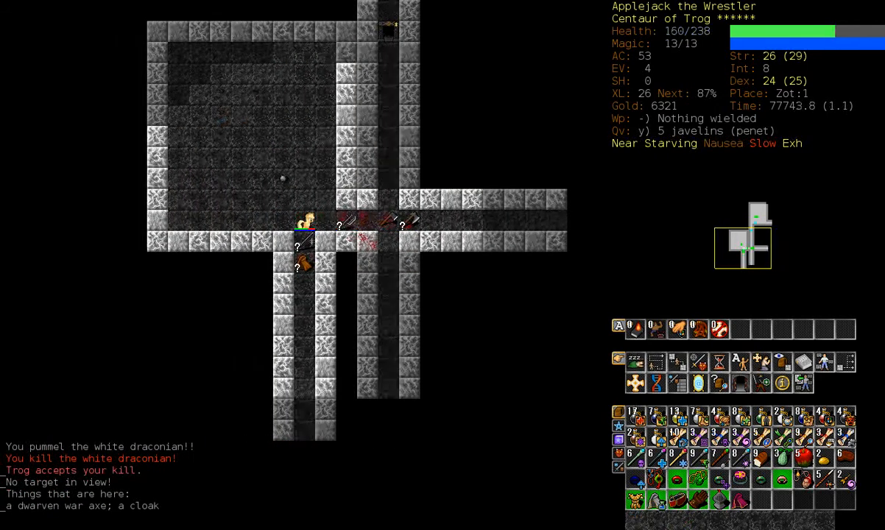
Eat the mottled draconian corpse and a food item to end hunger.
key(up)
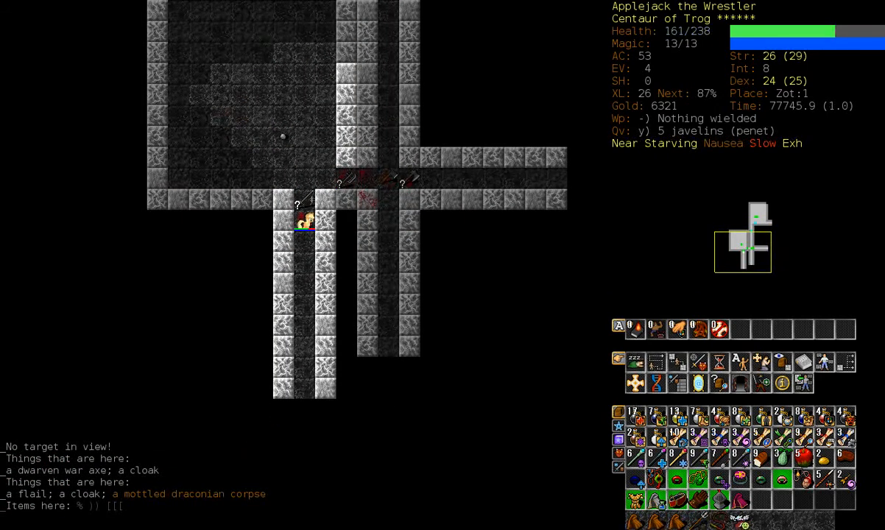
key(g)
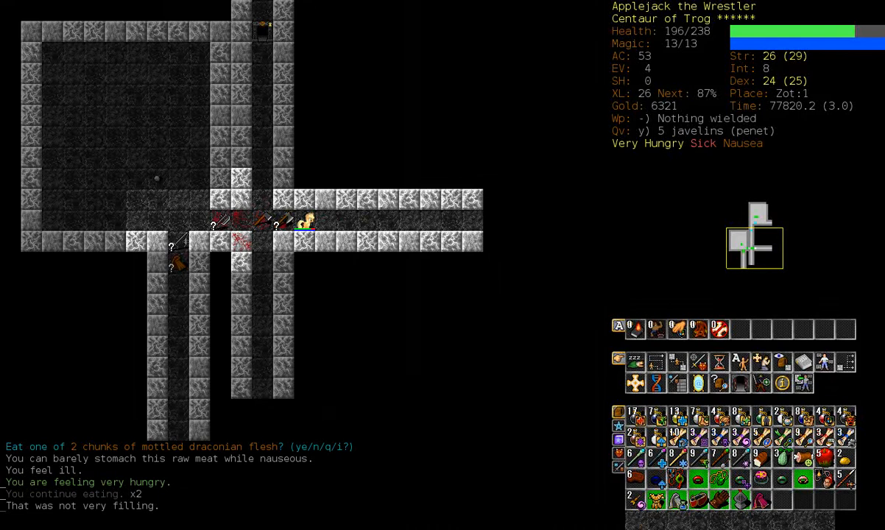
key(y)
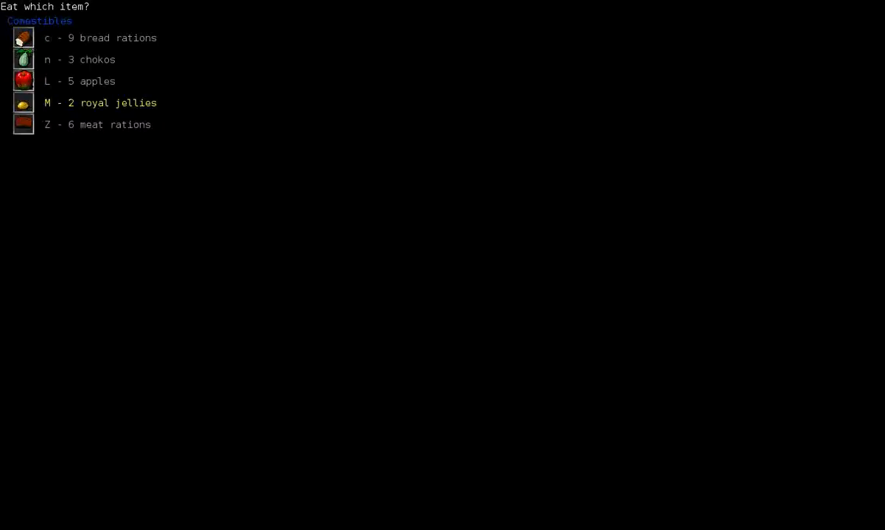
key(c)
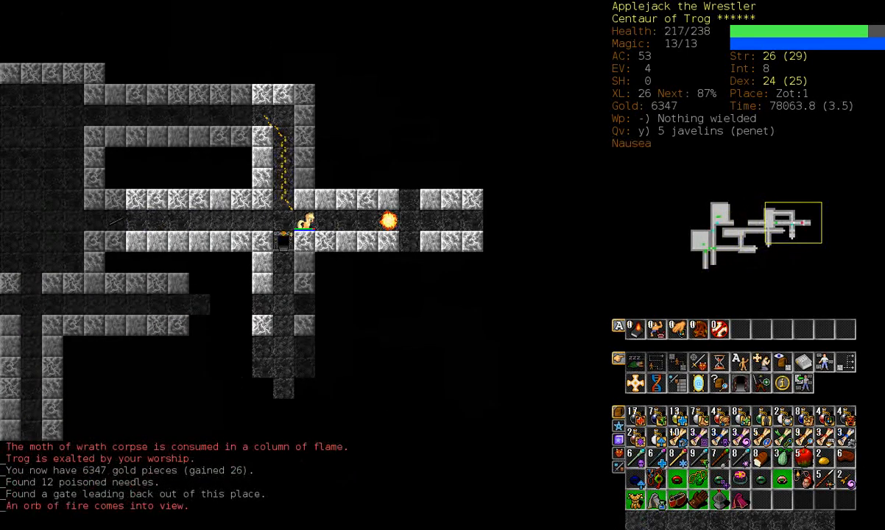
Wear the amulet of resist mutation, then switch back to the Zeblaim amulet.
key(P)
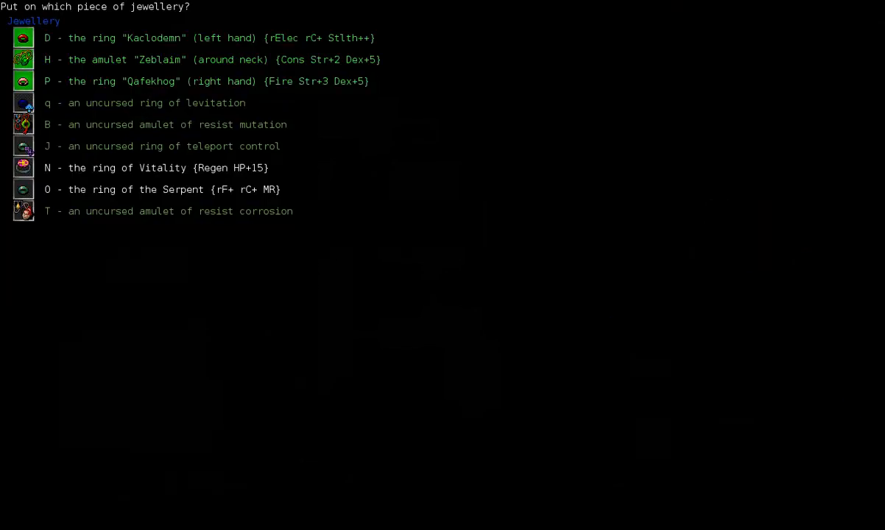
key(B)
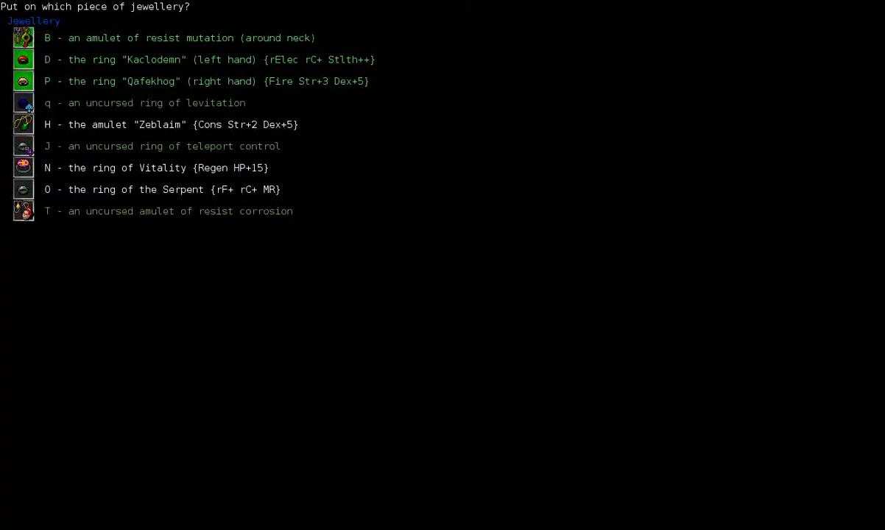
key(H)
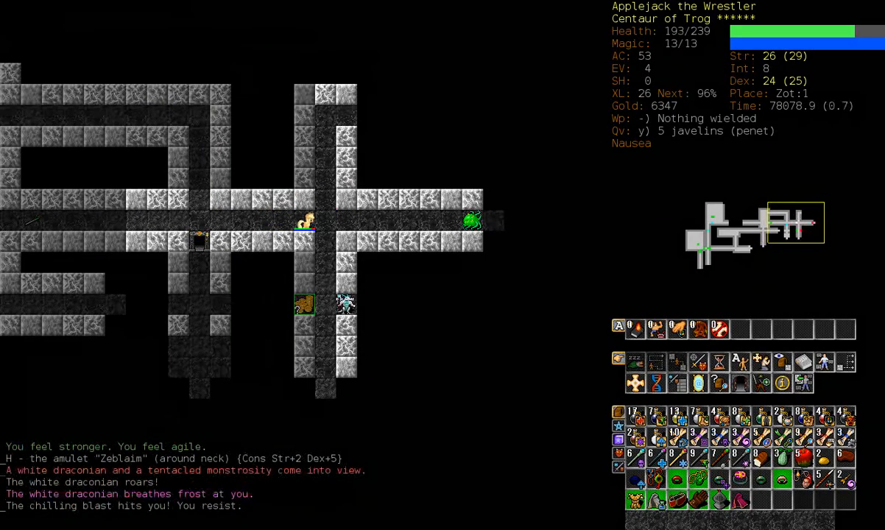
Kill the dragon and tentacled monstrosities, raising Strength on reaching experience level 27.
key(up)
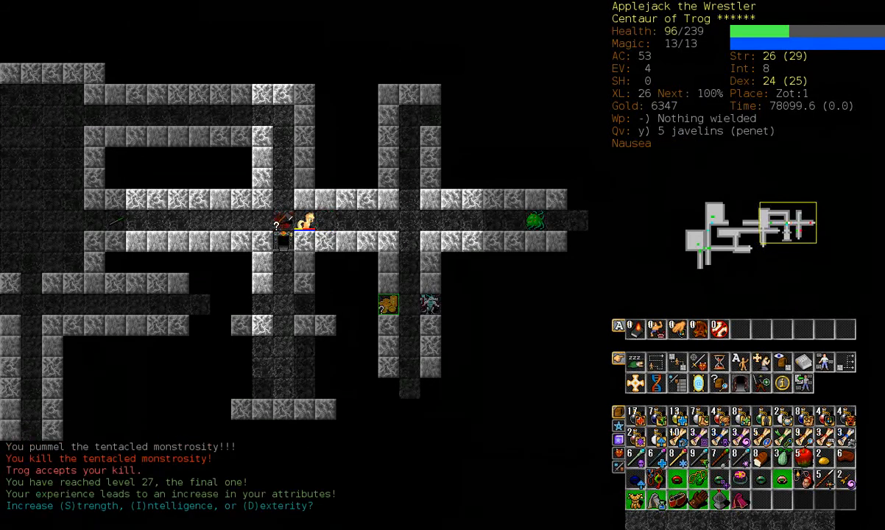
key(S)
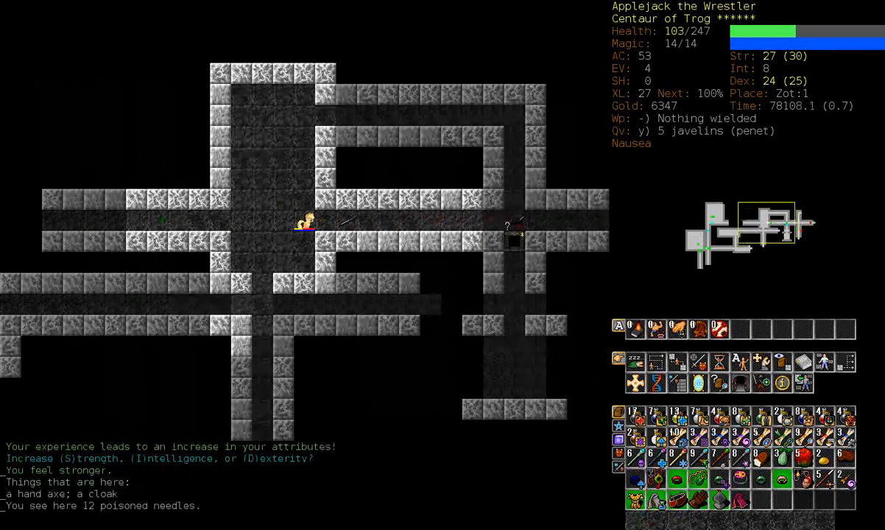
key(s)
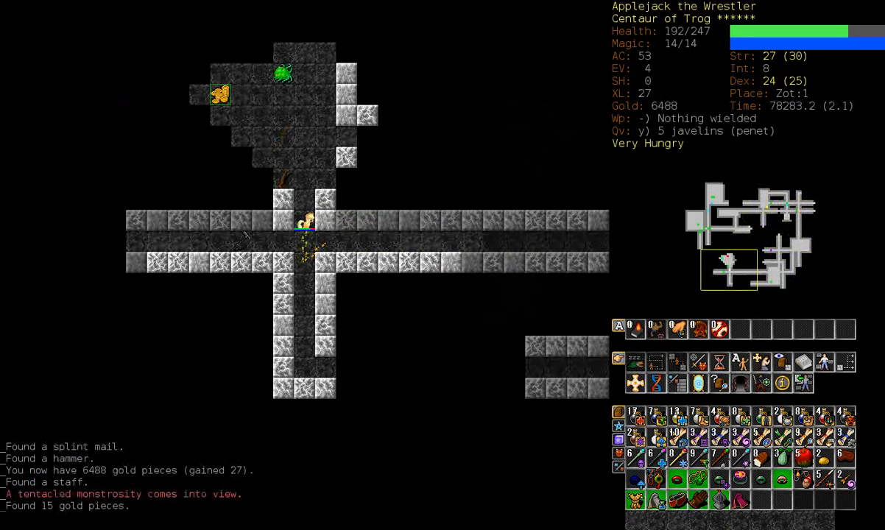
key(up)
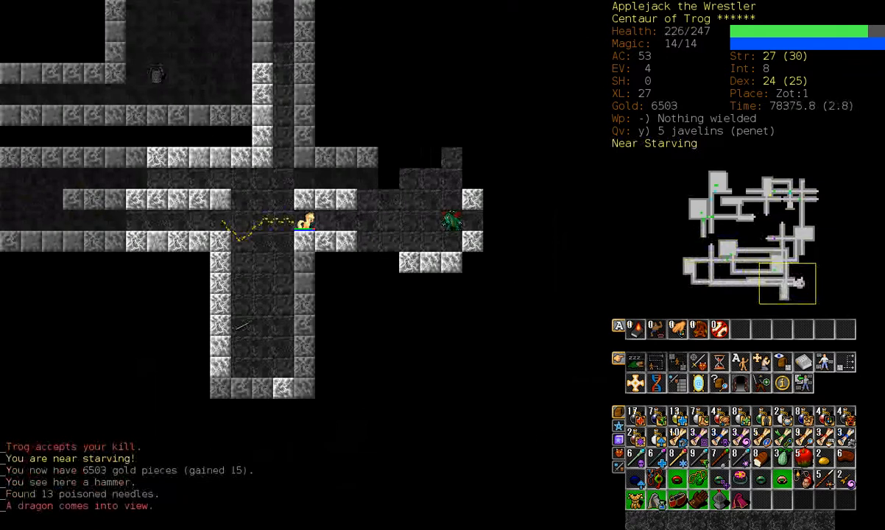
key(5)
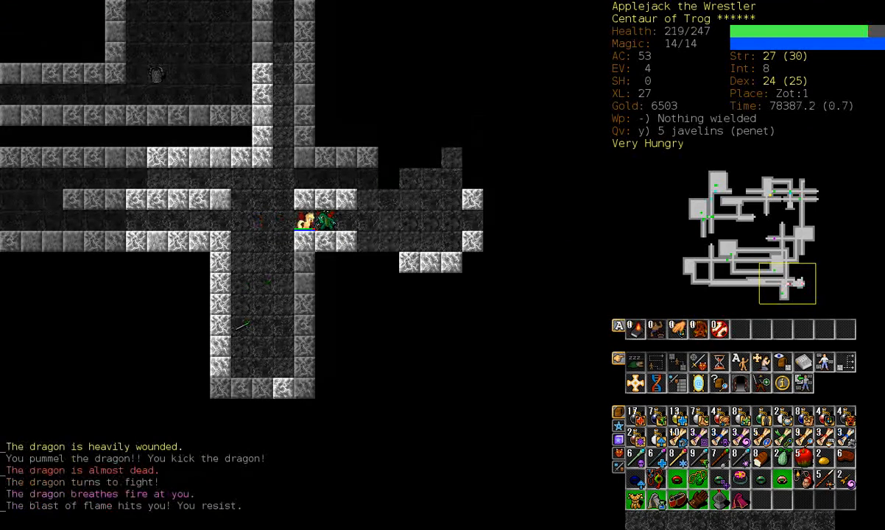
key(y)
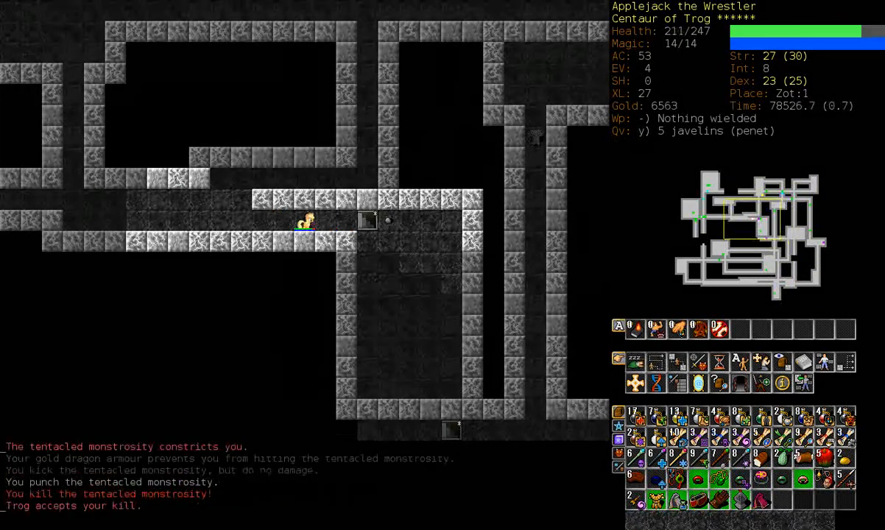
Drop the wand of random effects, return to Zot:2 and eat yellow draconian flesh.
key(>)
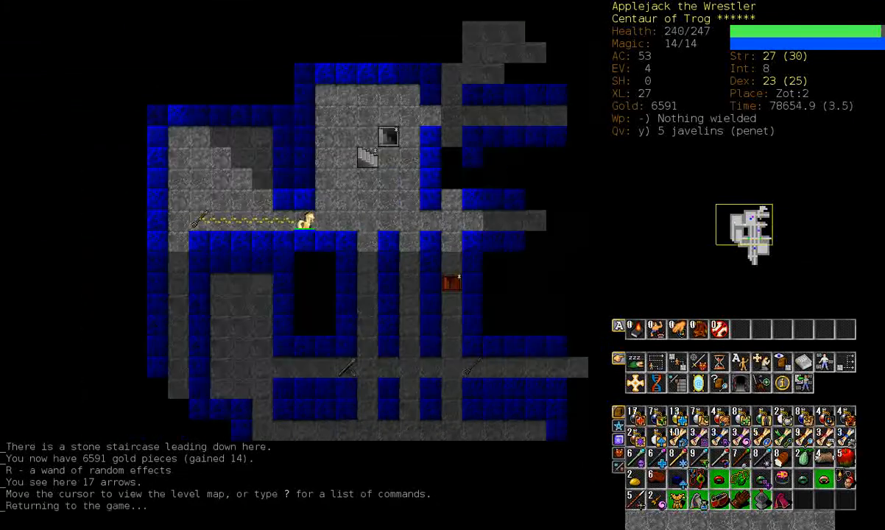
key(<)
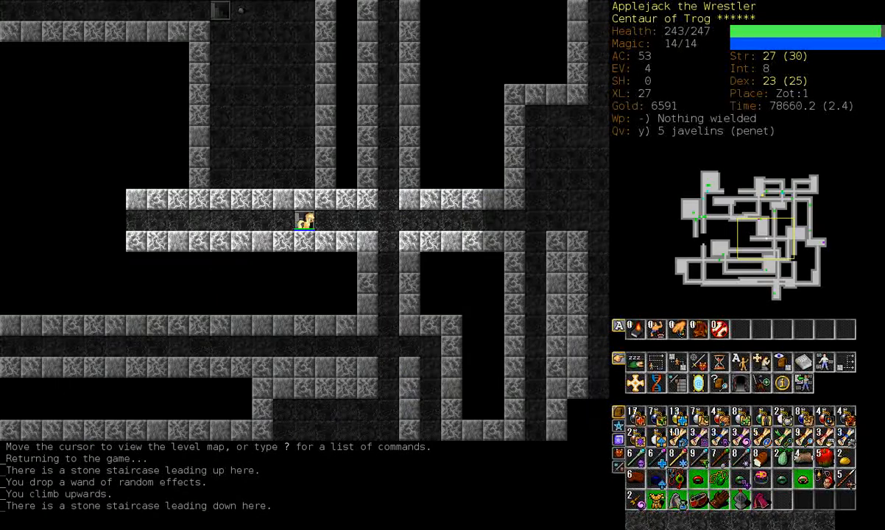
key(>)
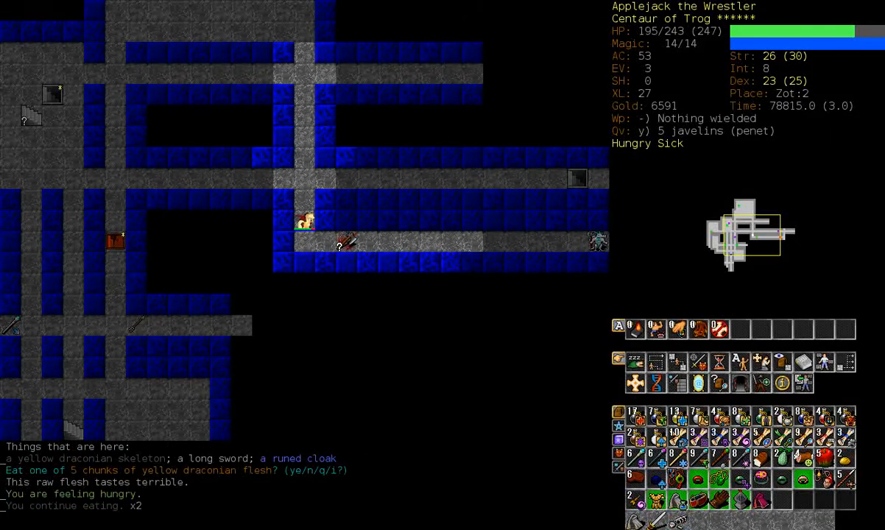
Finish eating the draconian flesh, descend to Zot:3, and attack the storm dragon.
key(y)
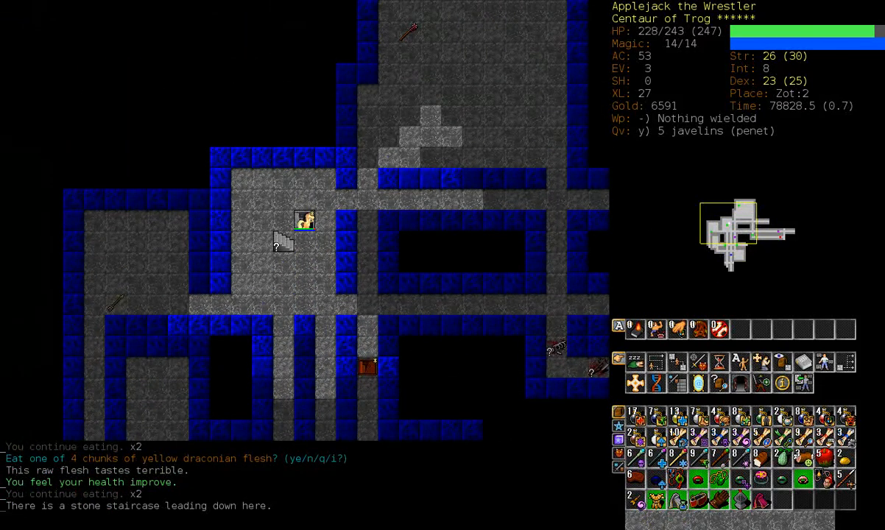
key(>)
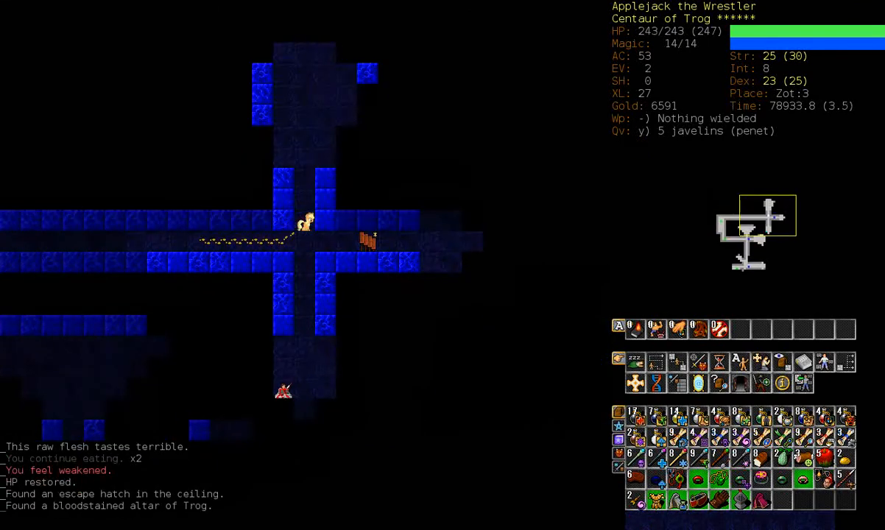
key(Up)
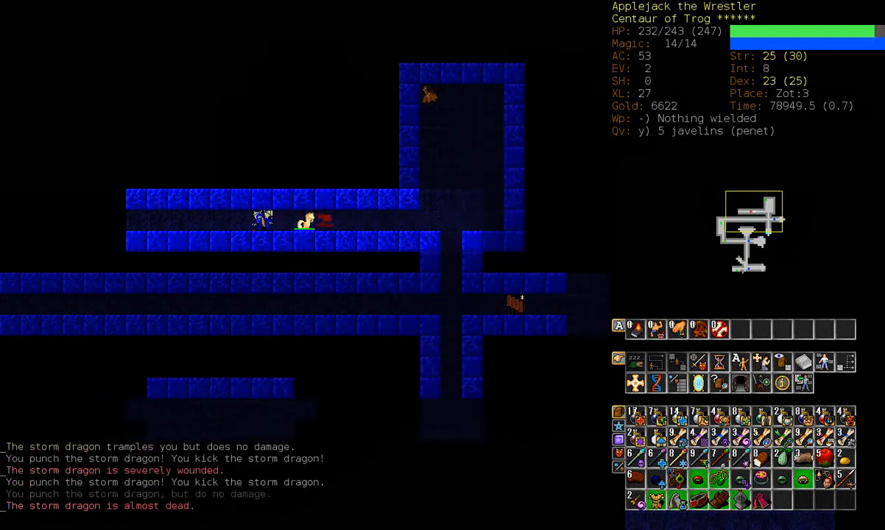
key(f)
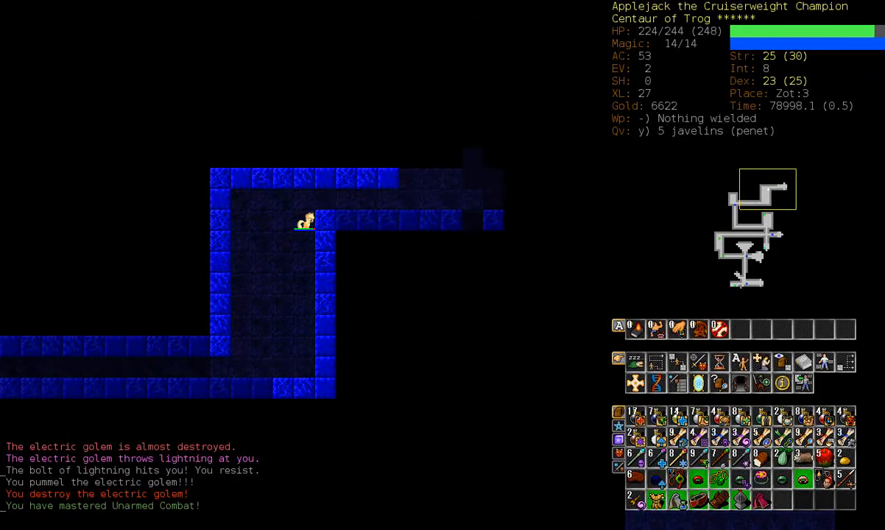
Check the skills overview twice to confirm Unarmed Combat is mastered.
key(m)
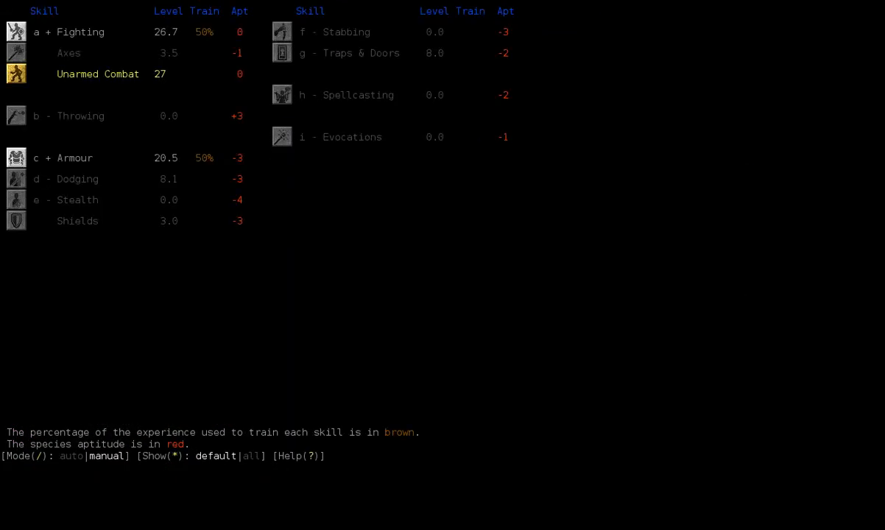
key(Escape)
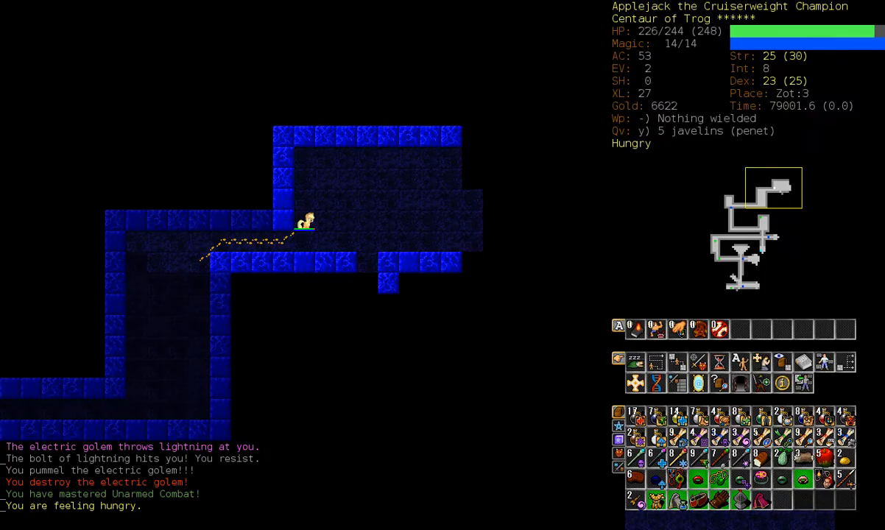
key(m)
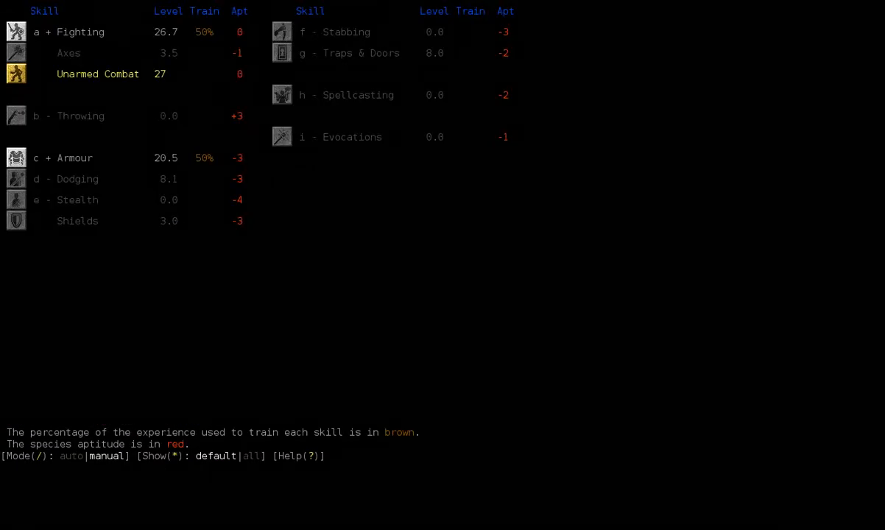
key(Escape)
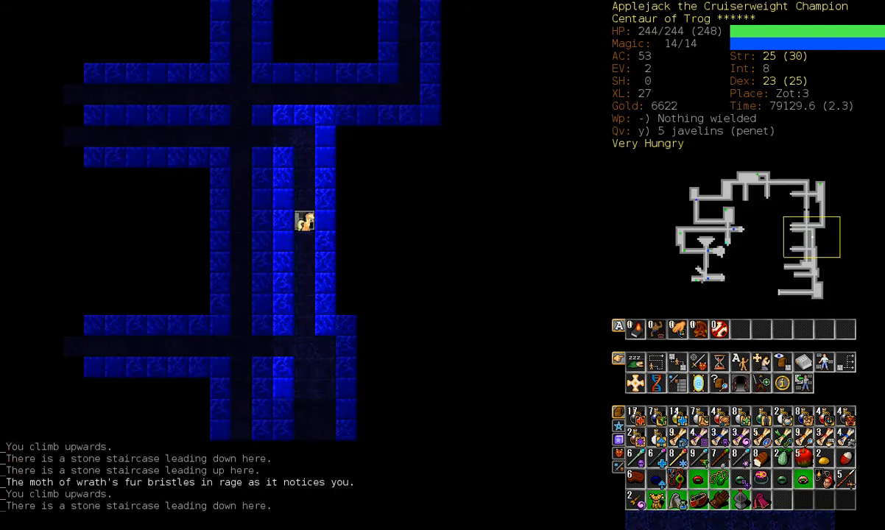
Visit Zot:4, climb back, and travel to the dragon corpse for nine flesh chunks.
key(>)
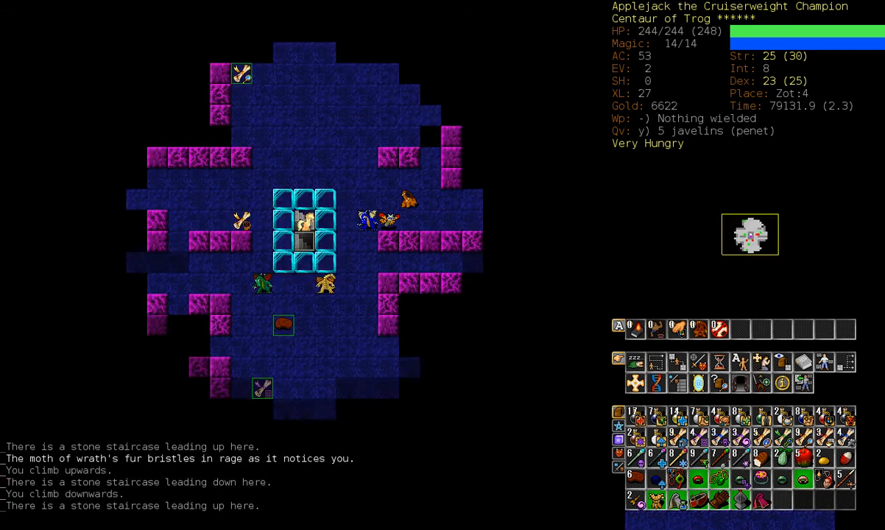
key(>)
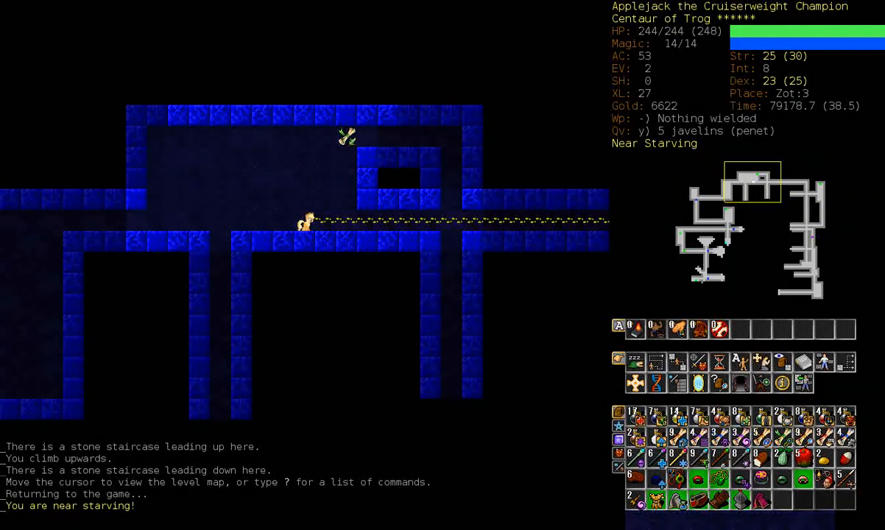
key(e)
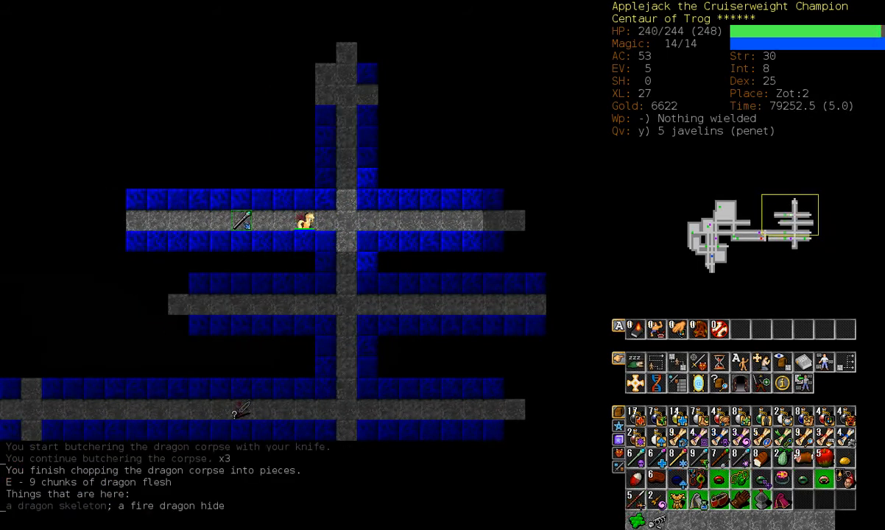
Pray over the white and green draconian corpses so Trog burns them.
key(Right)
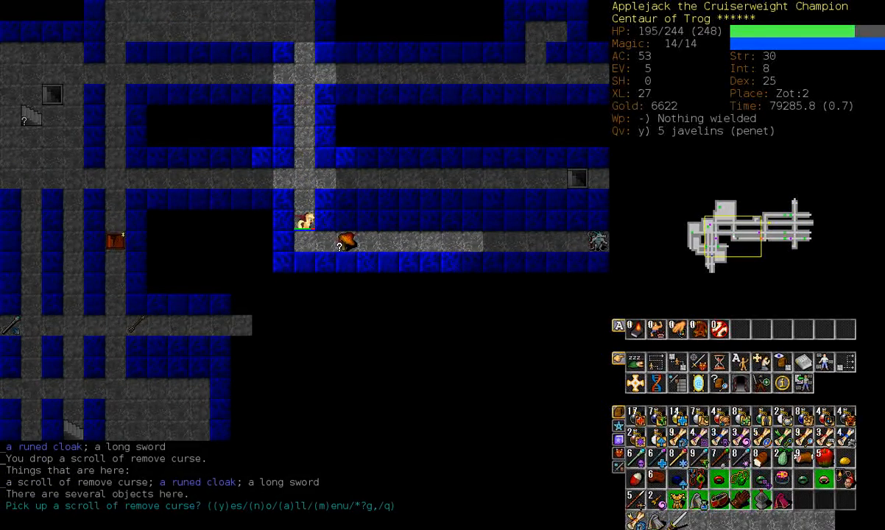
key(r)
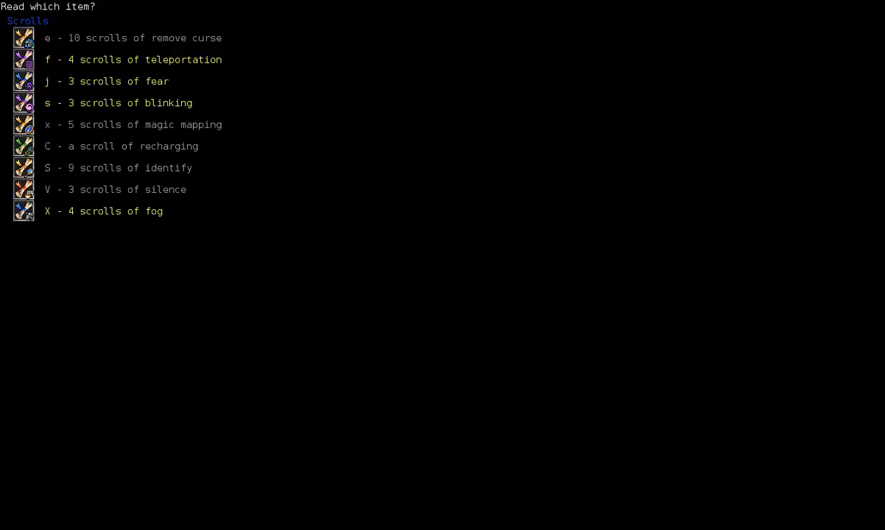
key(e)
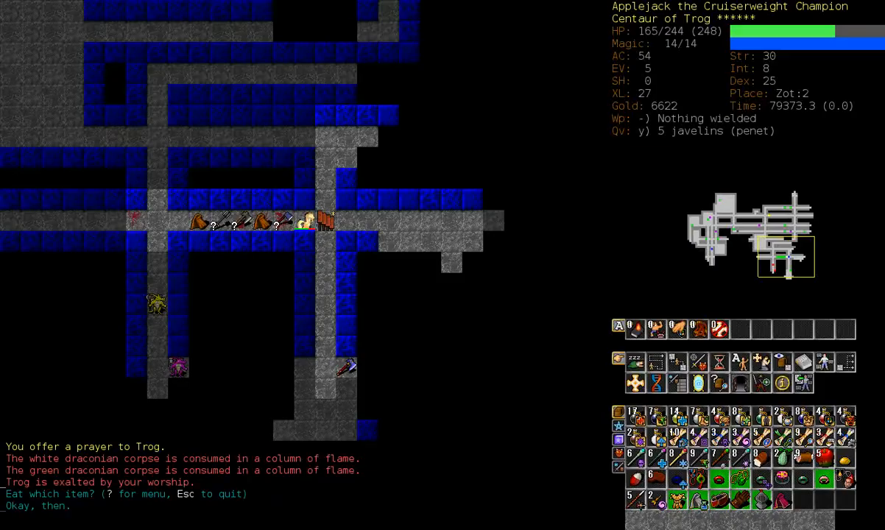
Put on the ring of Vitality, check the drop list, then kill the ice dragon on Zot:3.
key(P)
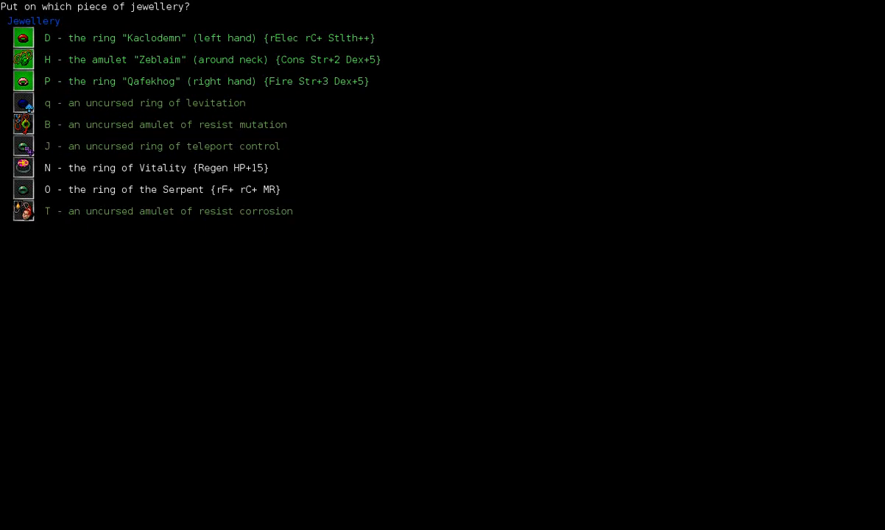
key(N)
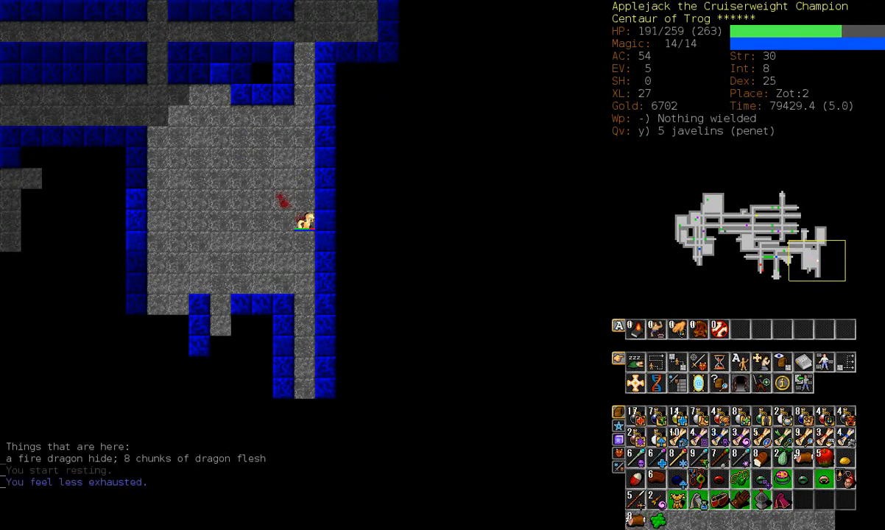
key(d)
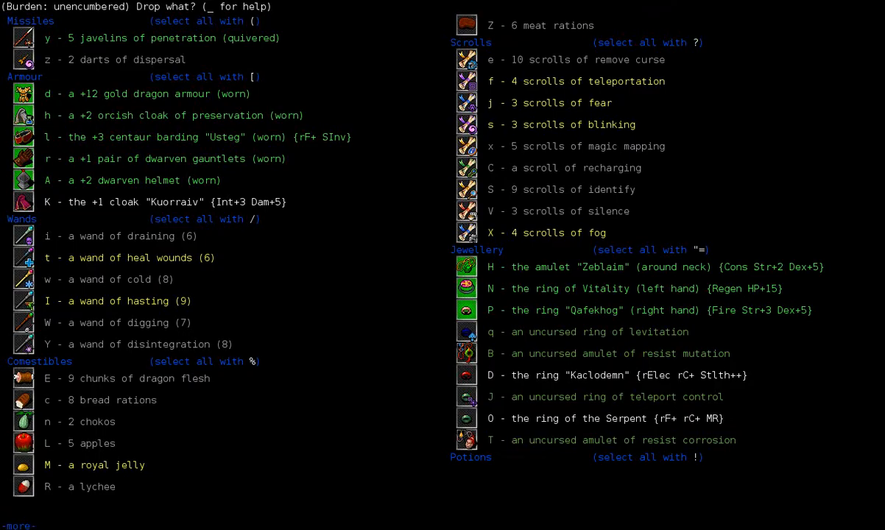
key(Escape)
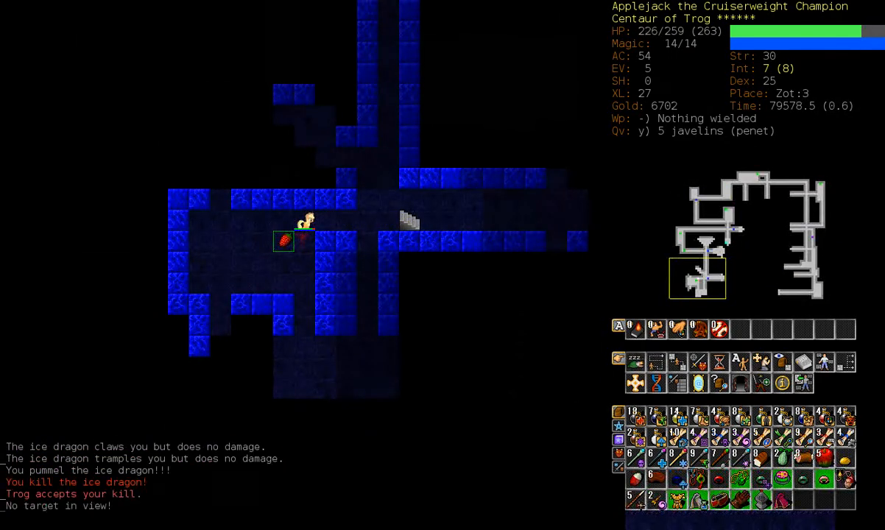
Heal with the heal wounds wand and a potion, then kill the yellow draconian.
key(Up)
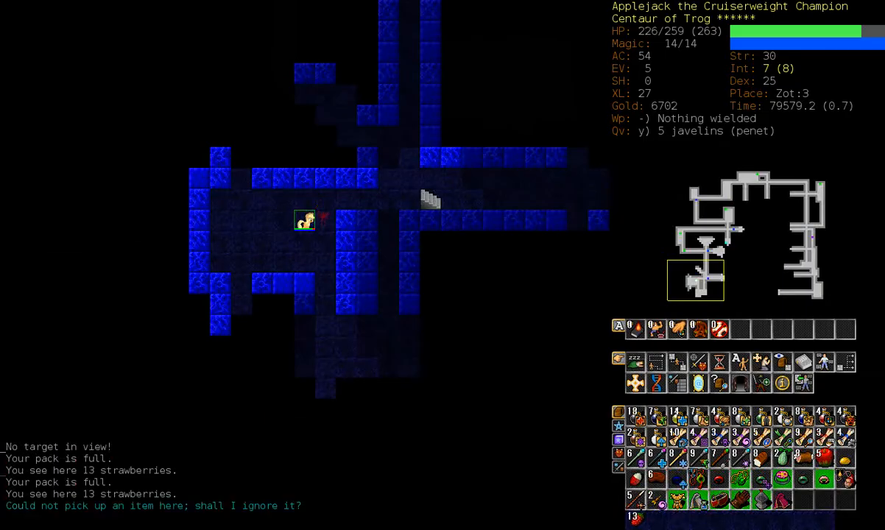
key(d)
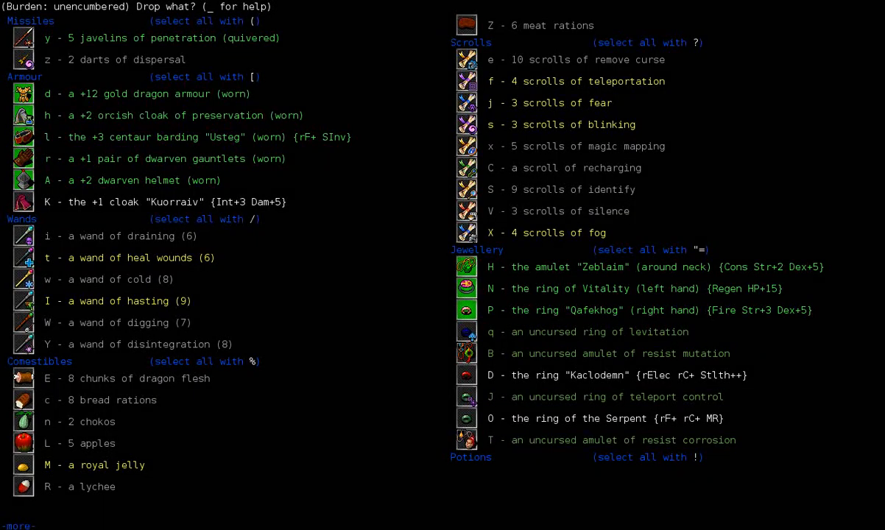
key(r)
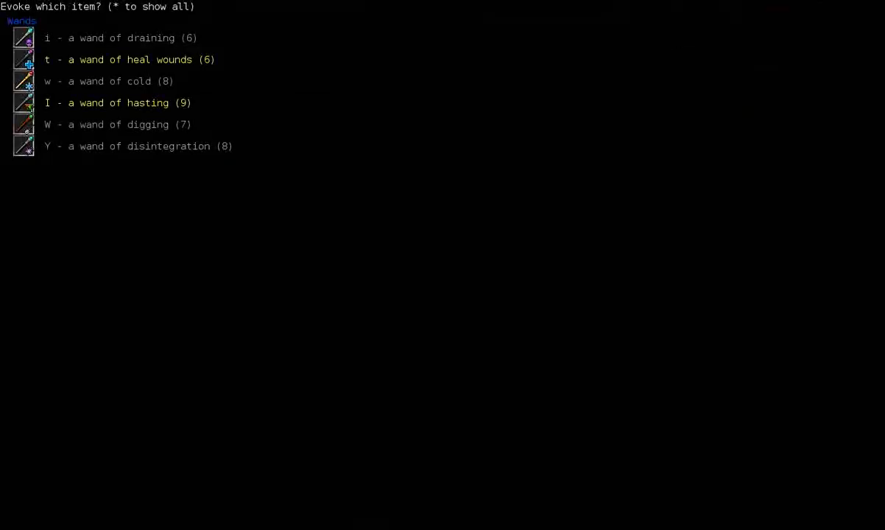
key(t)
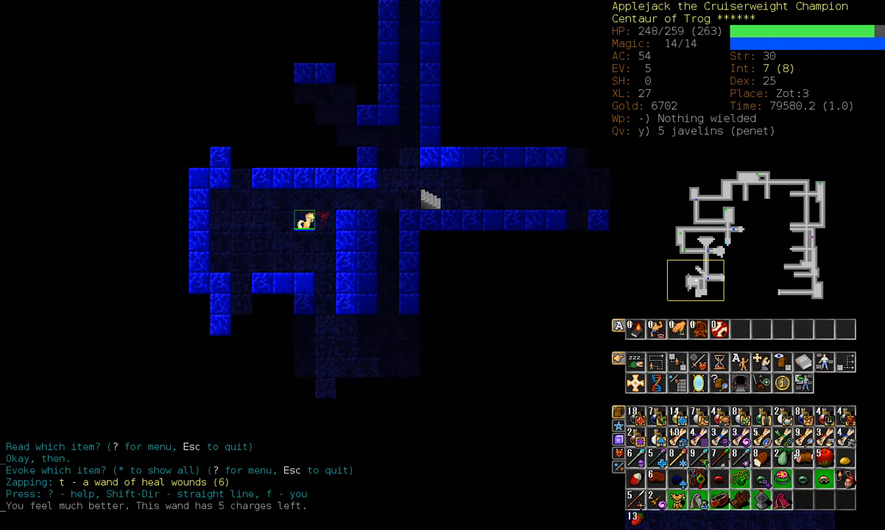
key(q)
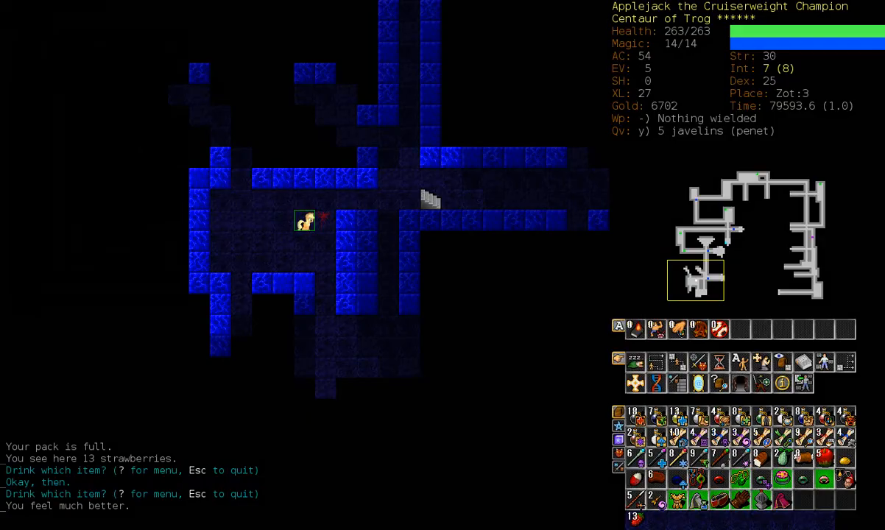
key(r)
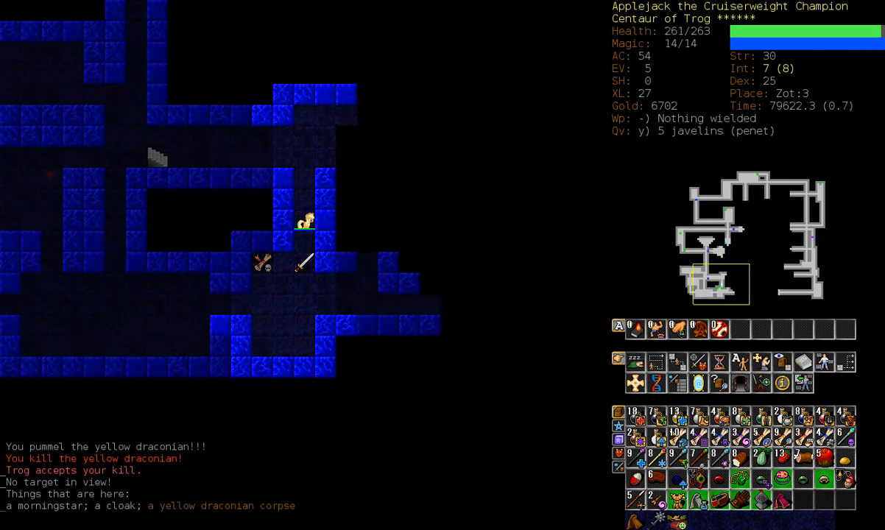
Travel back toward the upward staircase and eat the lychee.
key(G)
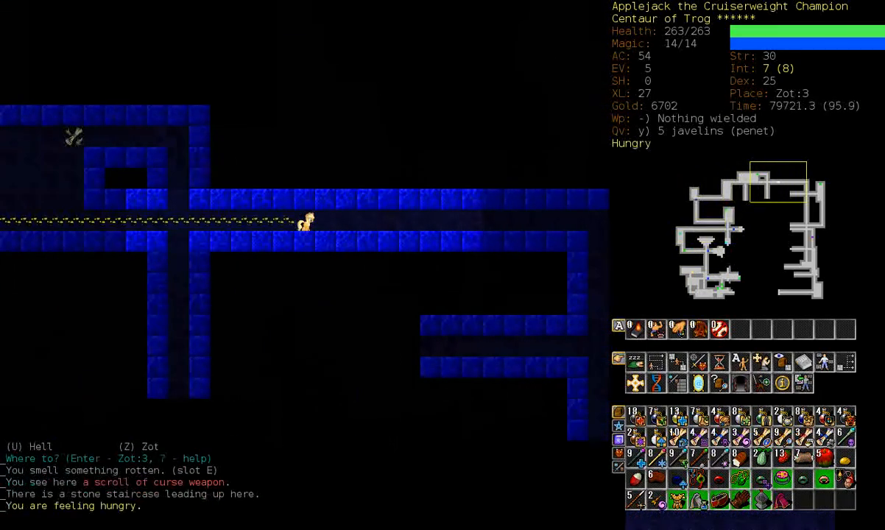
key(e)
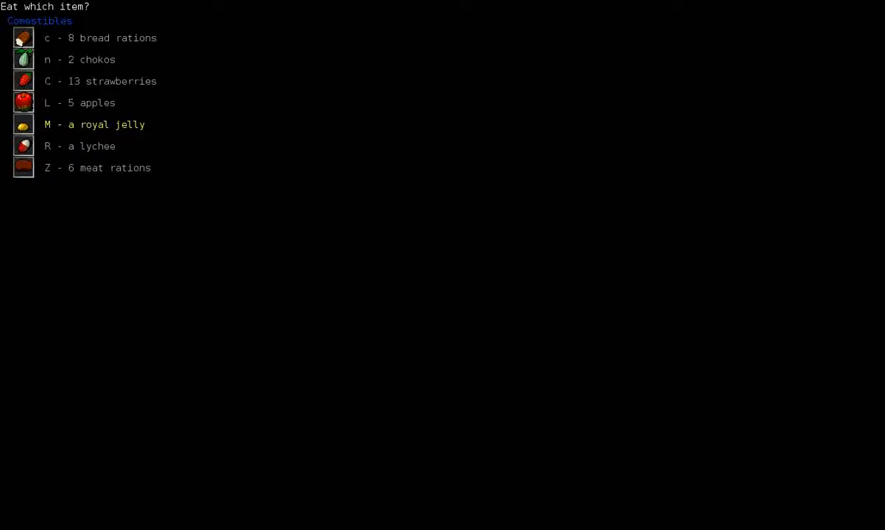
key(Escape)
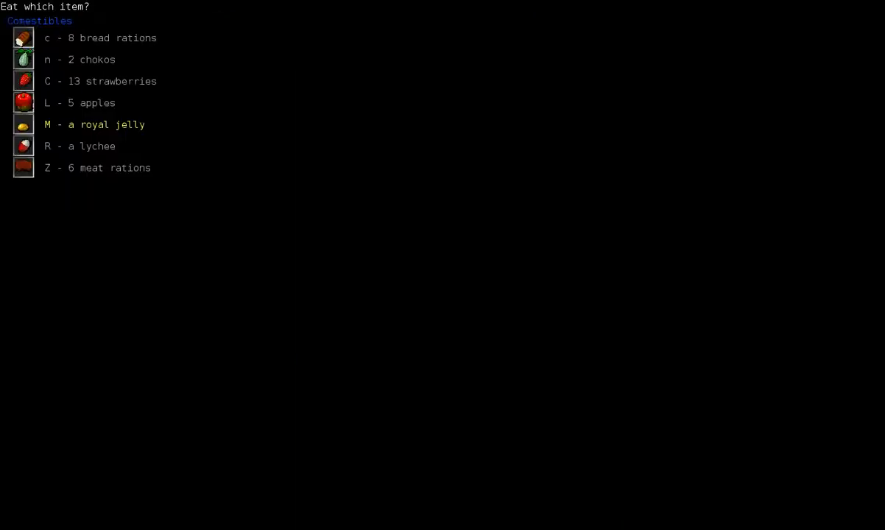
key(R)
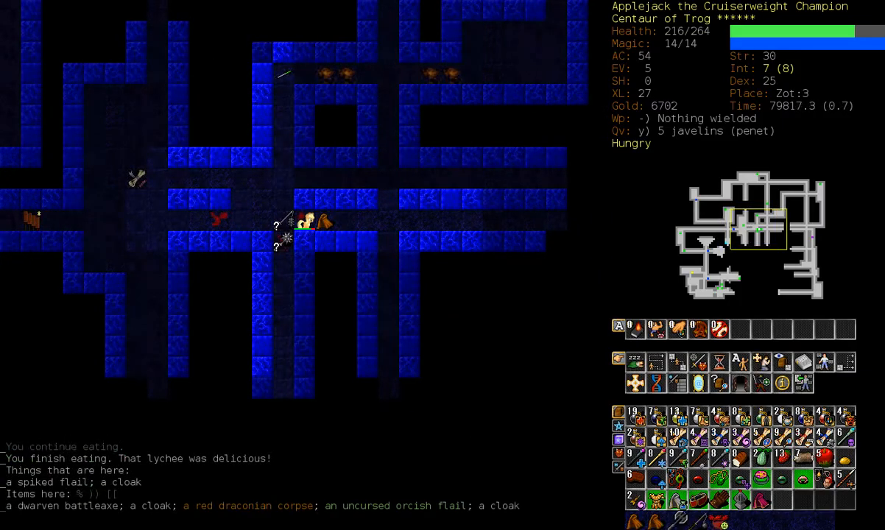
Pick up the platinum amulet, identify it as inaccuracy, and drop it.
key(p)
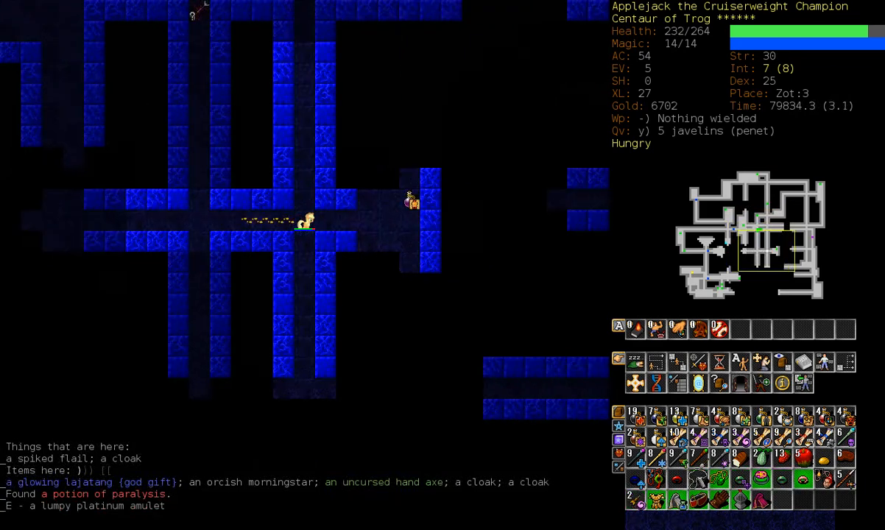
key(r)
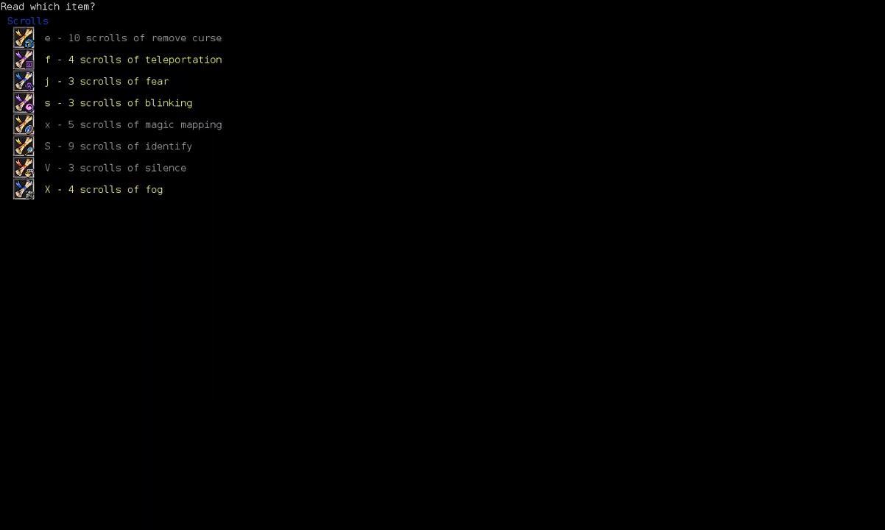
key(S)
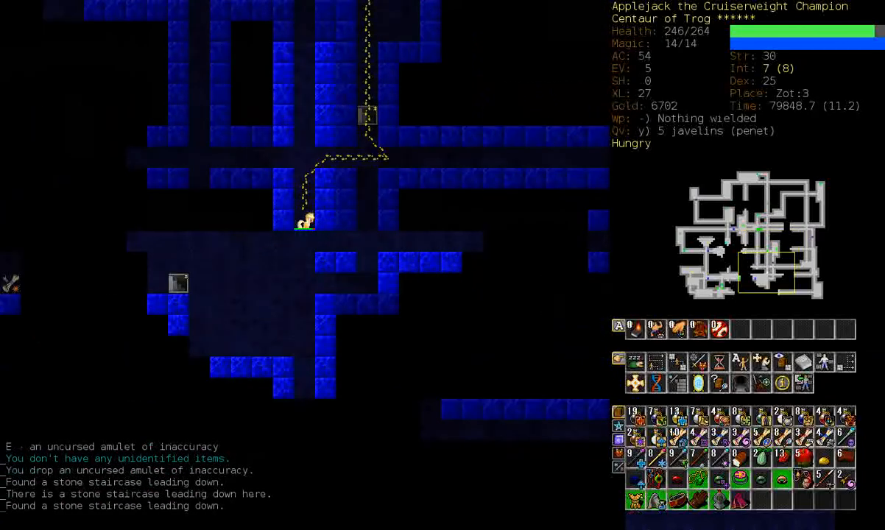
Step down to Zot:4 and back, then review inventory and wearable jewellery.
key(>)
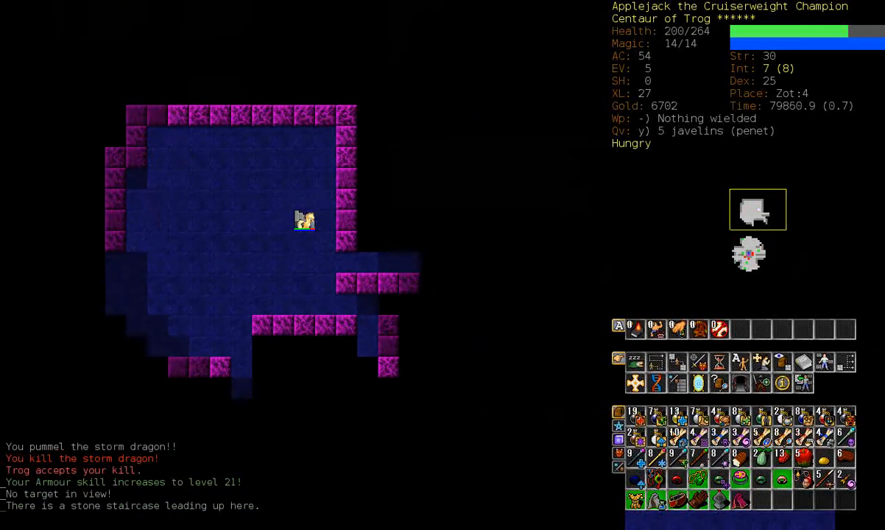
key(<)
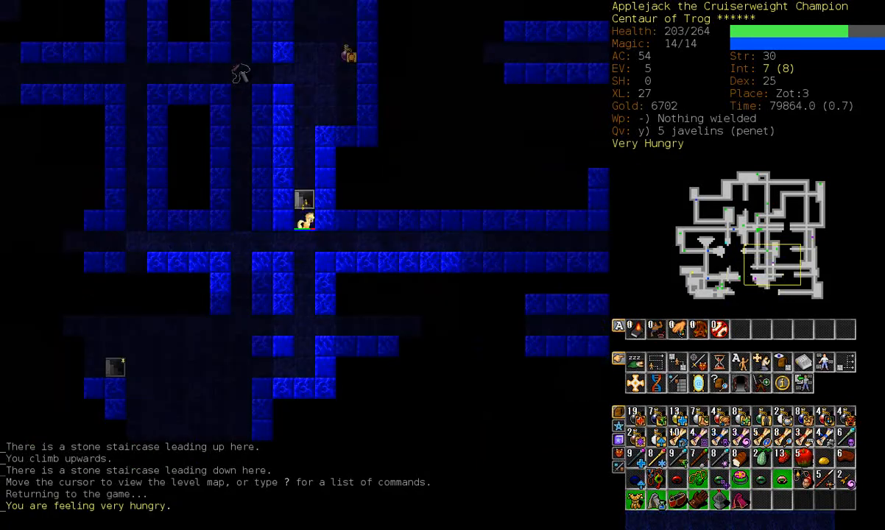
key(Down)
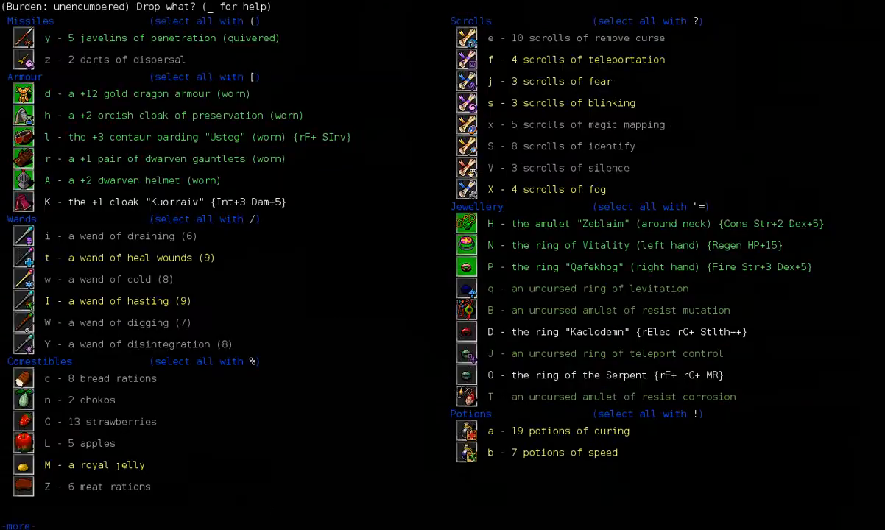
key(P)
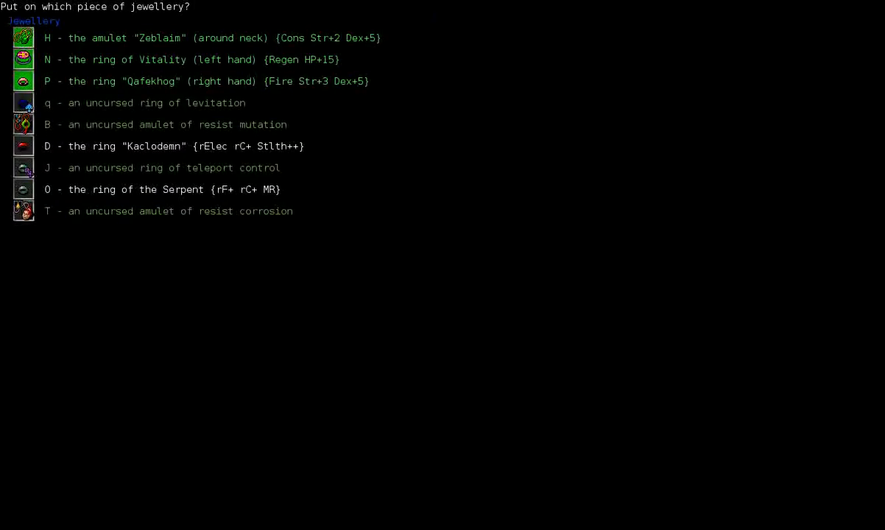
key(D)
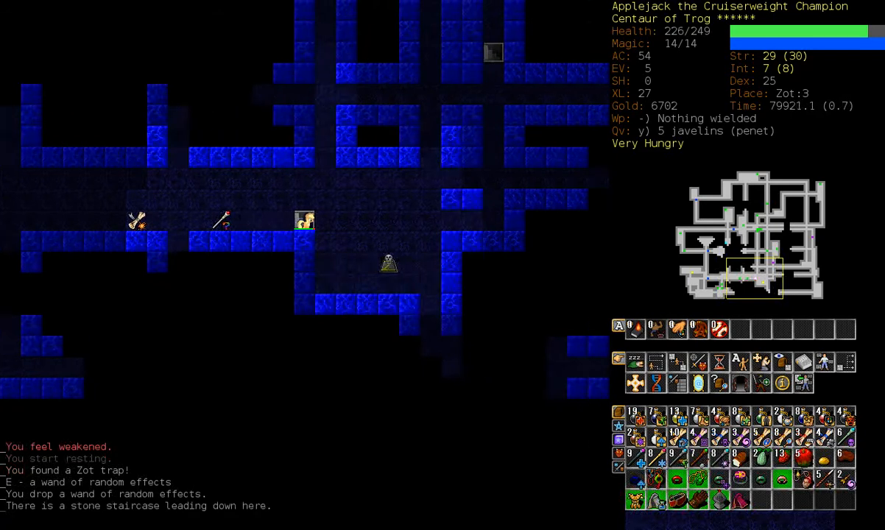
Kill the storm dragon and butcher the mottled draconian and golden dragon corpses.
key(e)
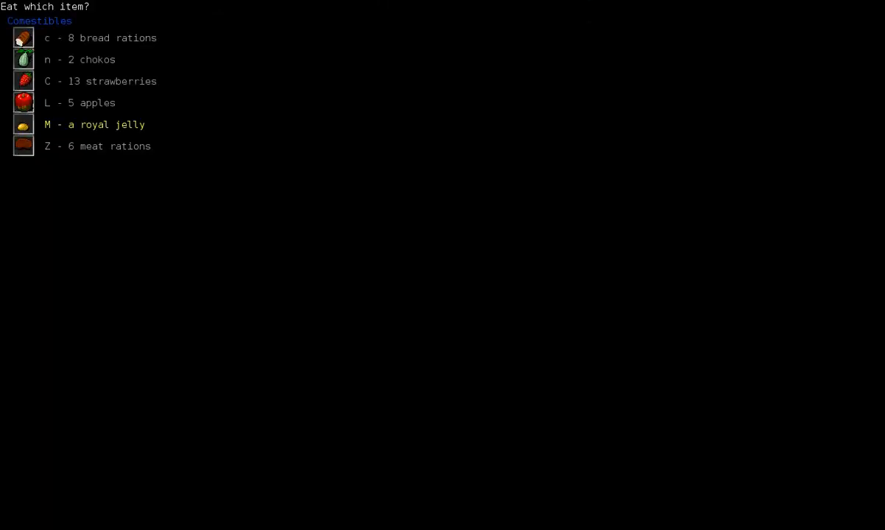
key(n)
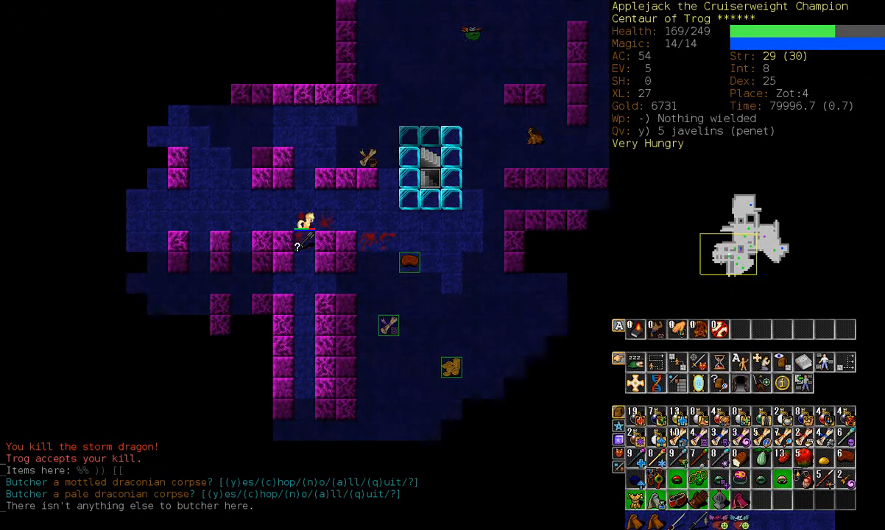
key(Up)
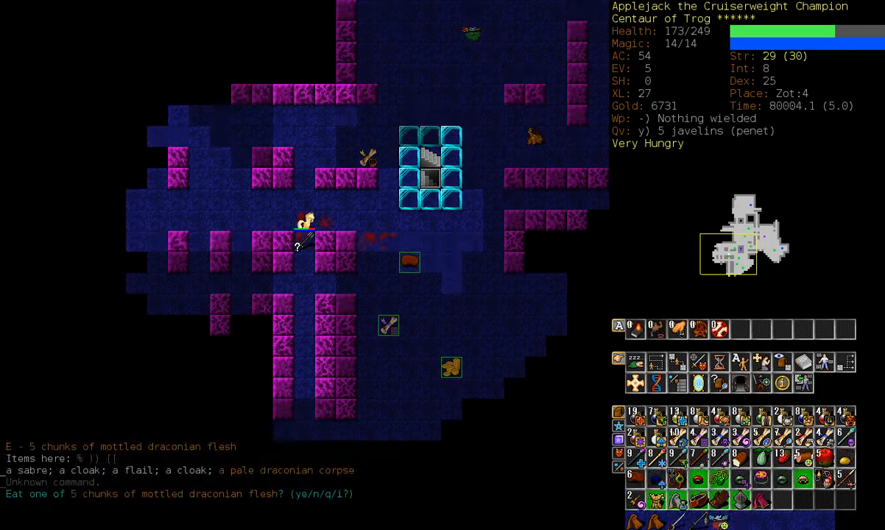
key(y)
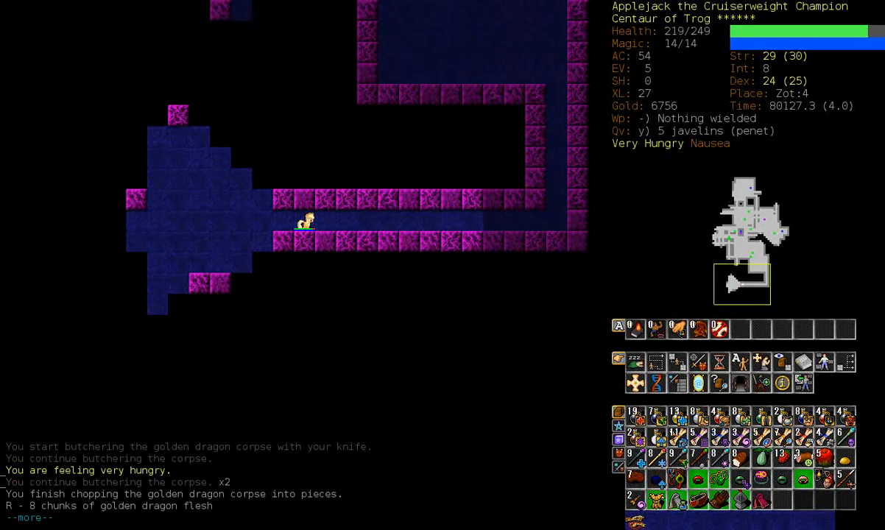
Eat a golden dragon chunk, travel to Zot:5, and wound the Orb Guardian nearly to death.
key(d)
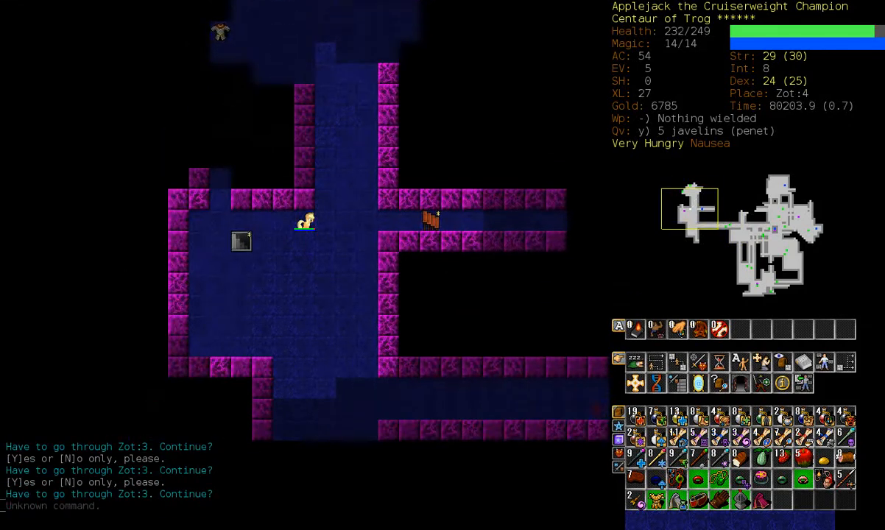
key(y)
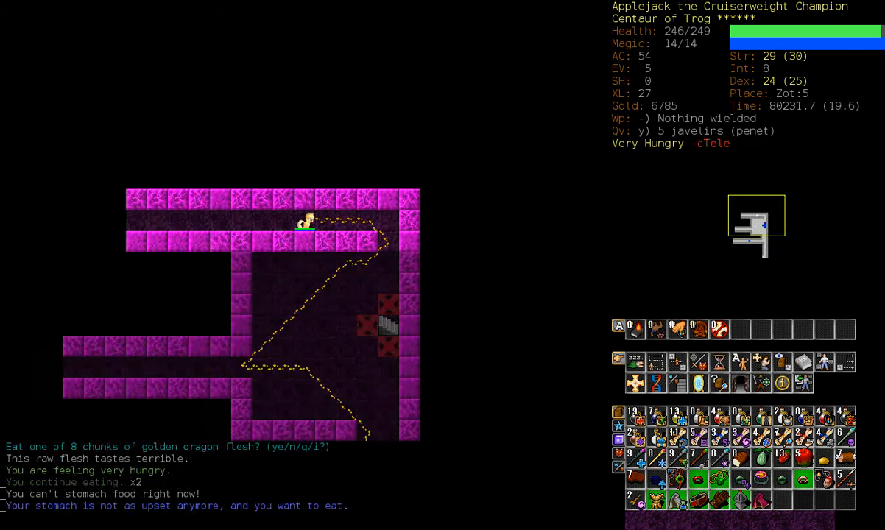
key(y)
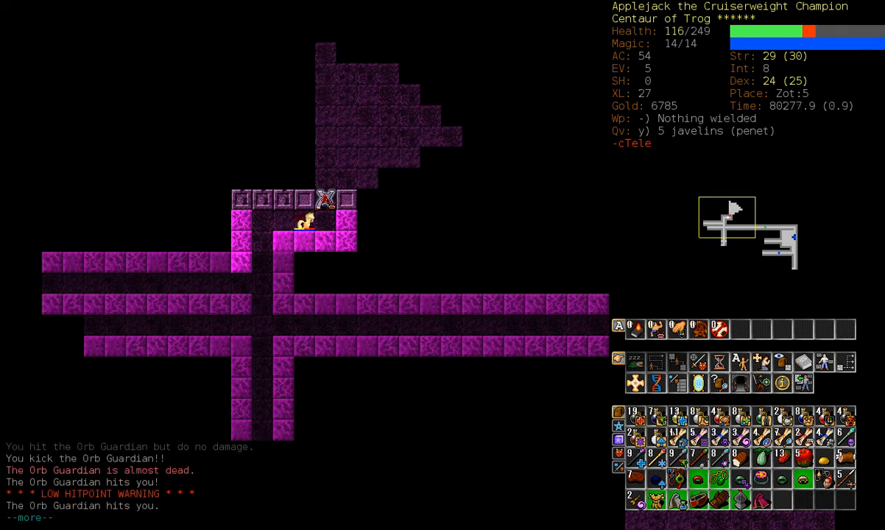
Keep attacking the Orb Guardian, read a scroll, then quaff three heal wounds potions.
key(space)
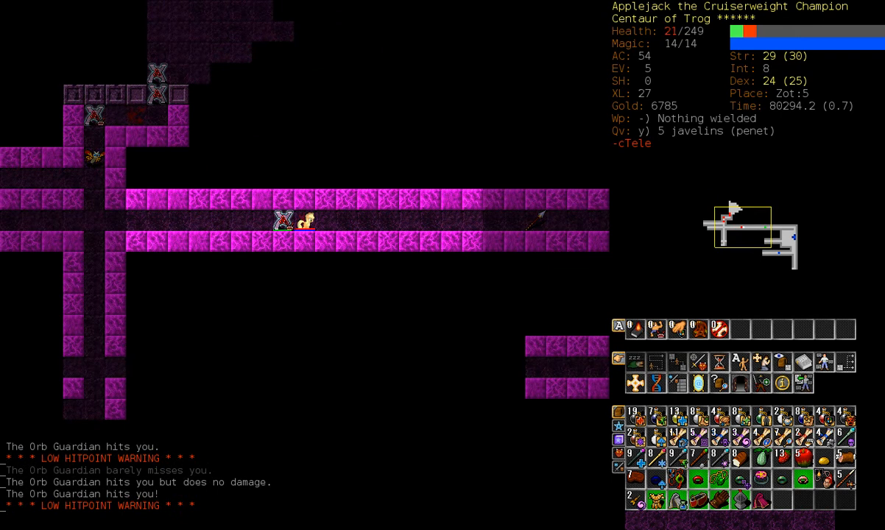
key(r)
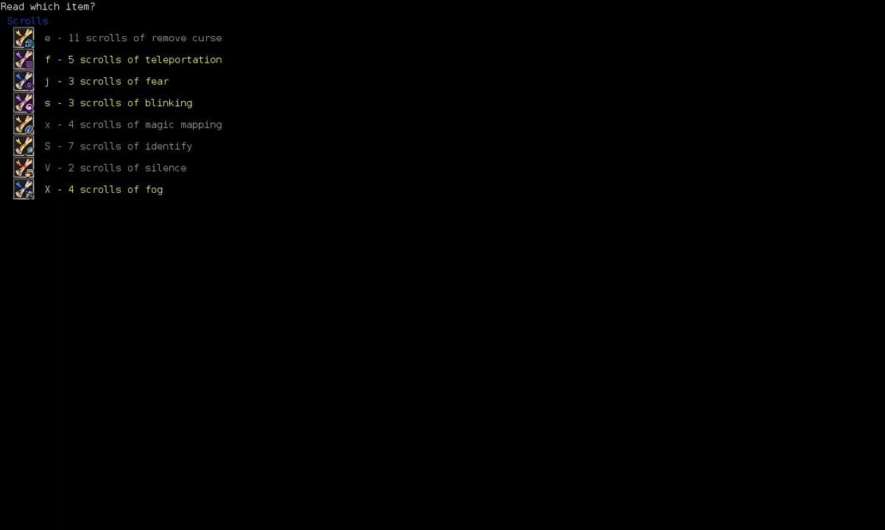
key(s)
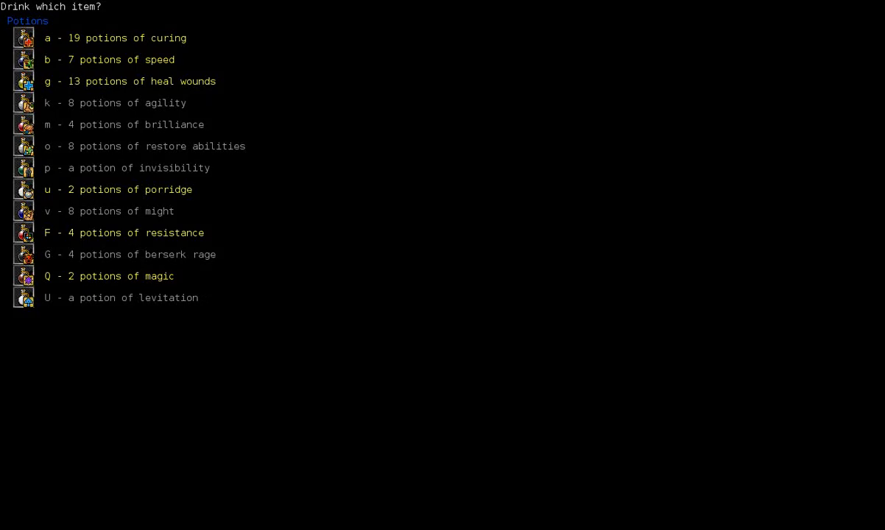
key(g)
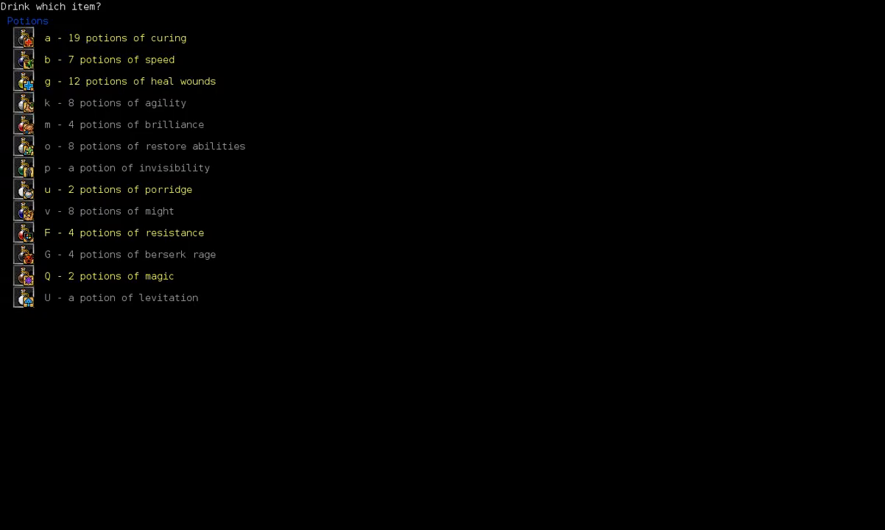
key(g)
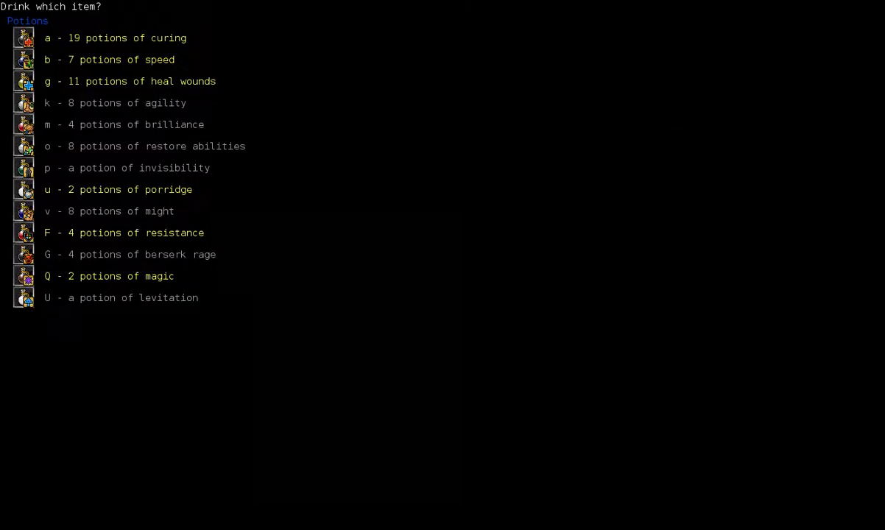
key(g)
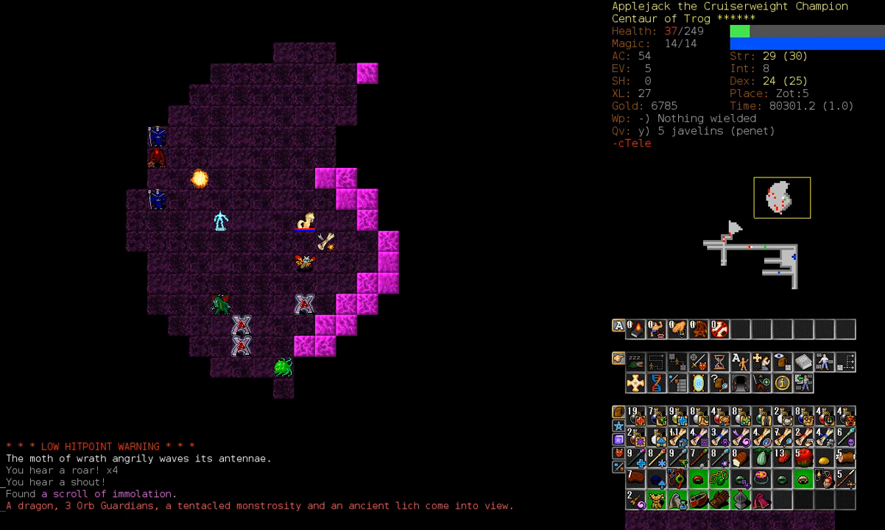
Read scrolls of teleportation and fog, then view the full inventory at 26 health.
key(r)
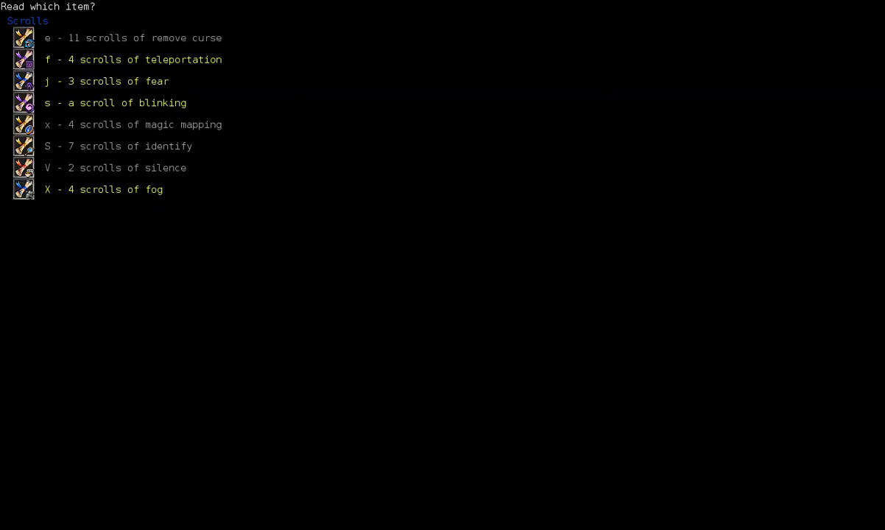
key(X)
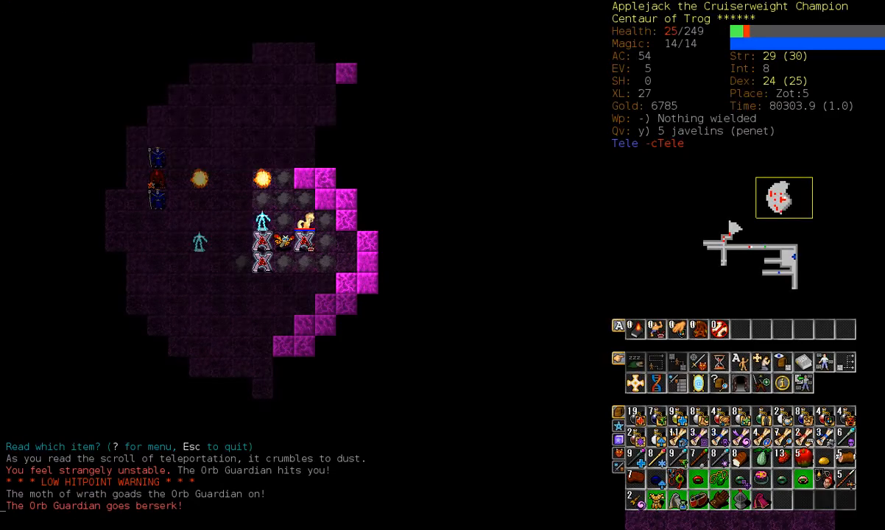
key(q)
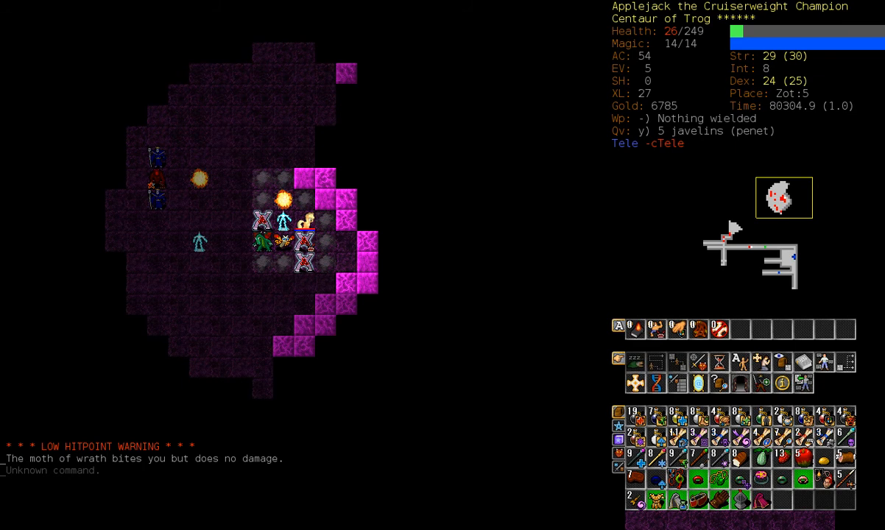
key(i)
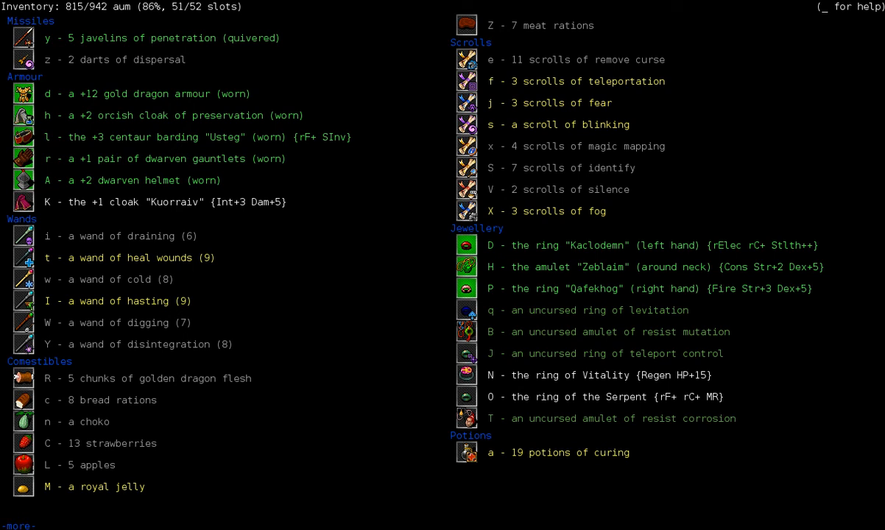
Scroll through the inventory and dismiss the potion prompt without drinking anything.
scroll(down, 3)
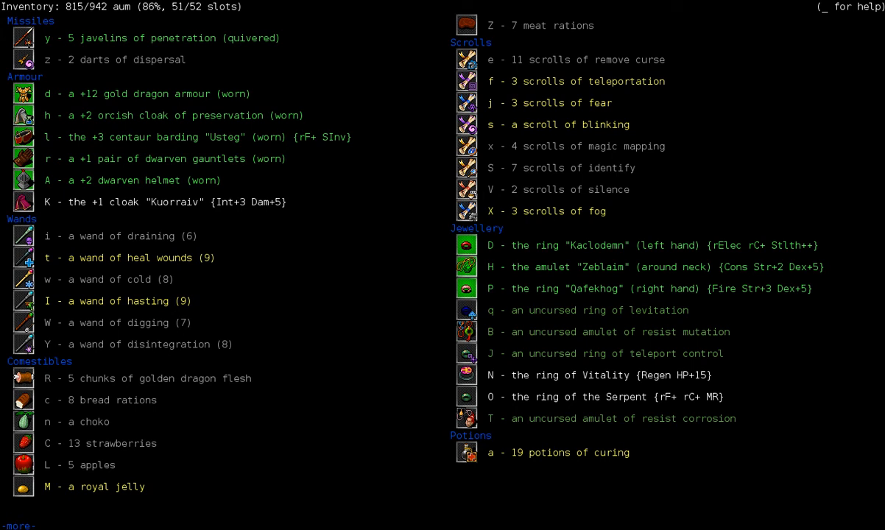
scroll(down, 3)
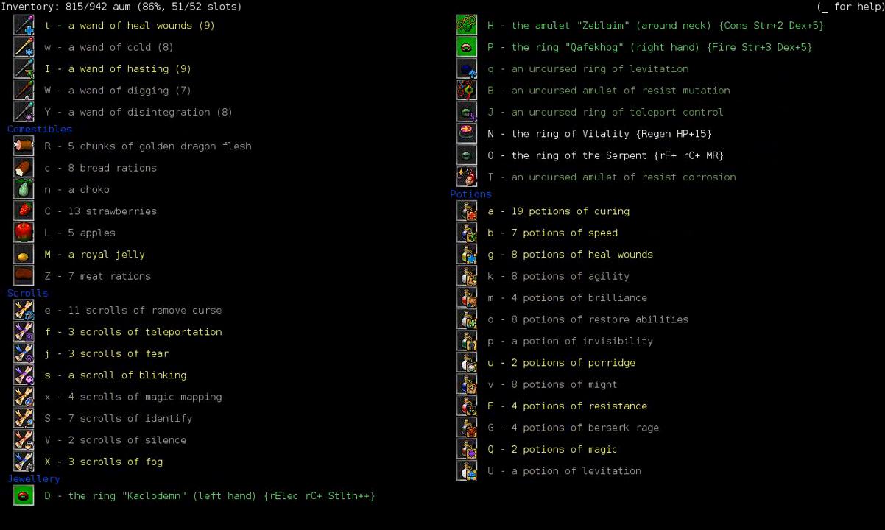
key(Escape)
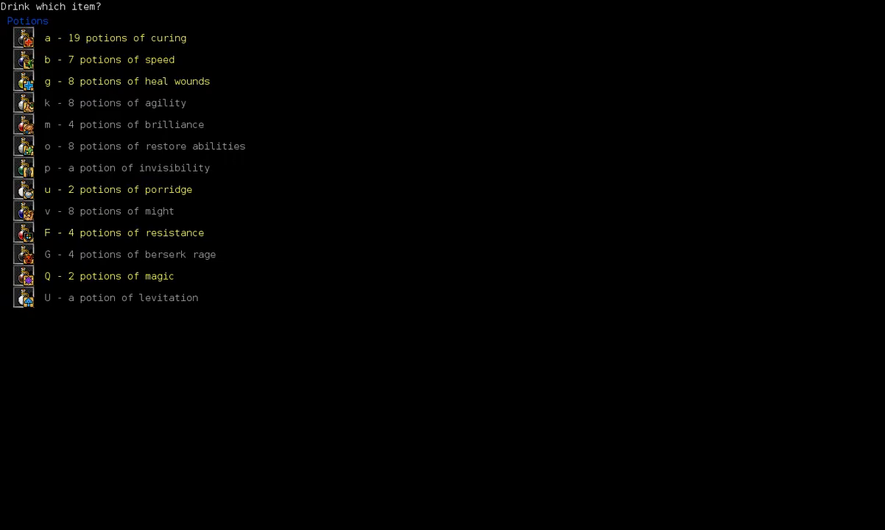
key(Escape)
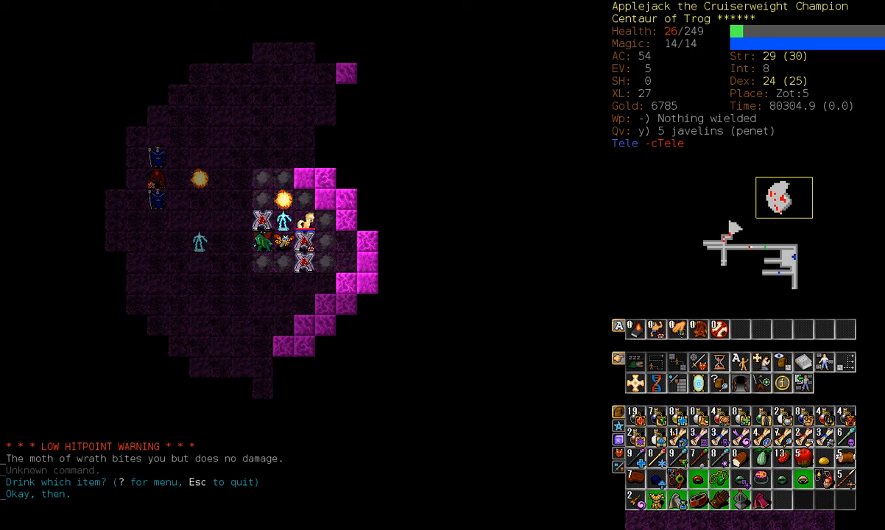
Reopen and scroll the full inventory, then close it to inspect the nearby orb of fire.
key(r)
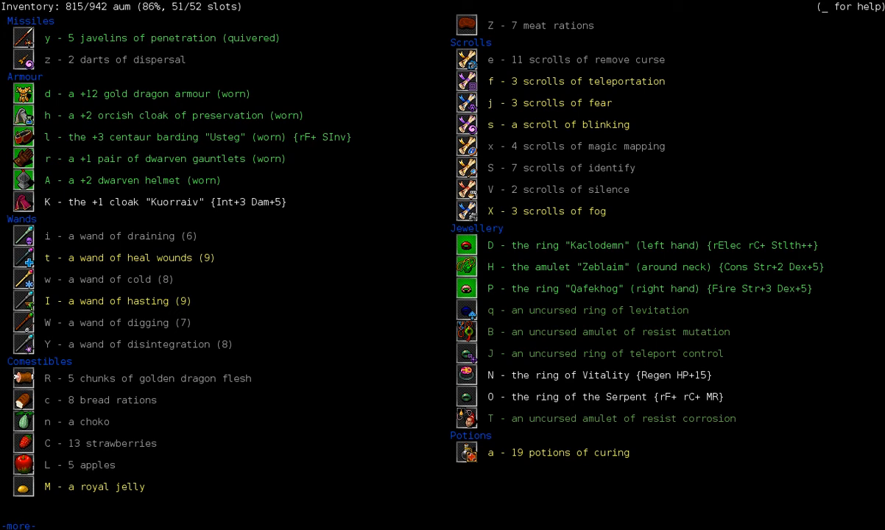
scroll(down, 3)
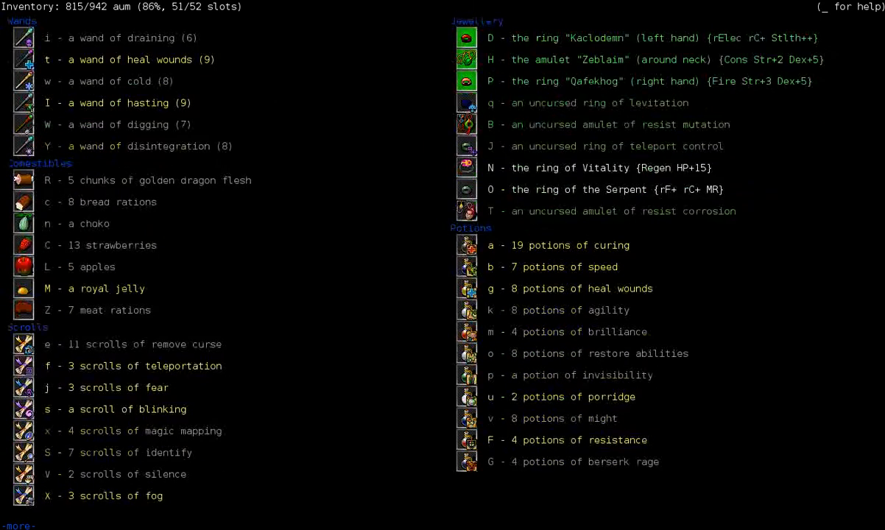
scroll(down, 3)
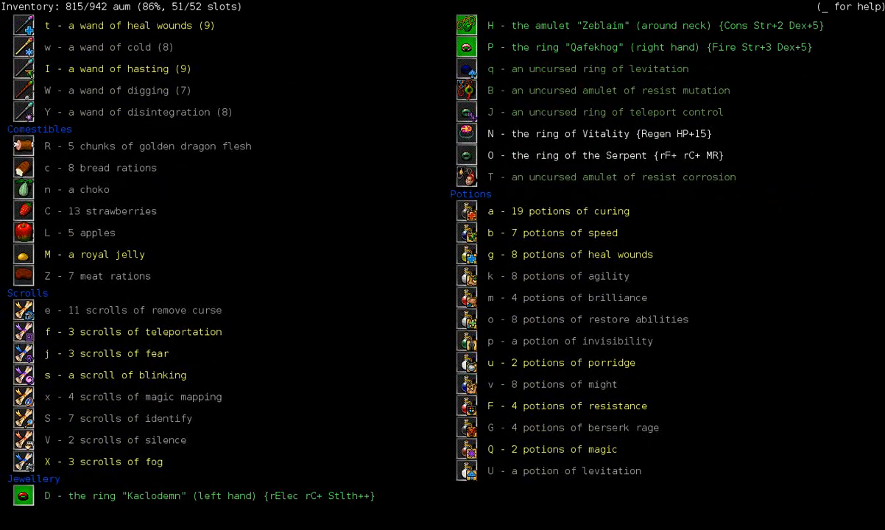
key(Escape)
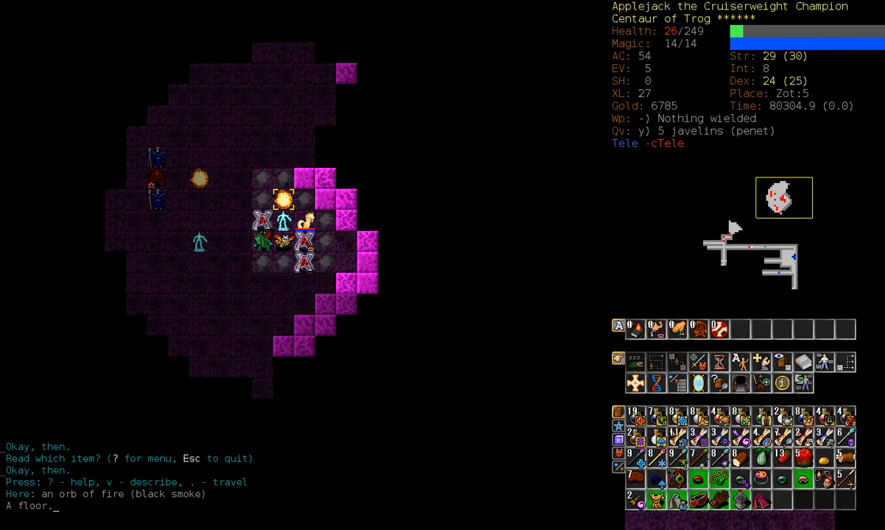
Drink a healing potion to reach 39 health and examine the berserk Orb Guardian.
key(q)
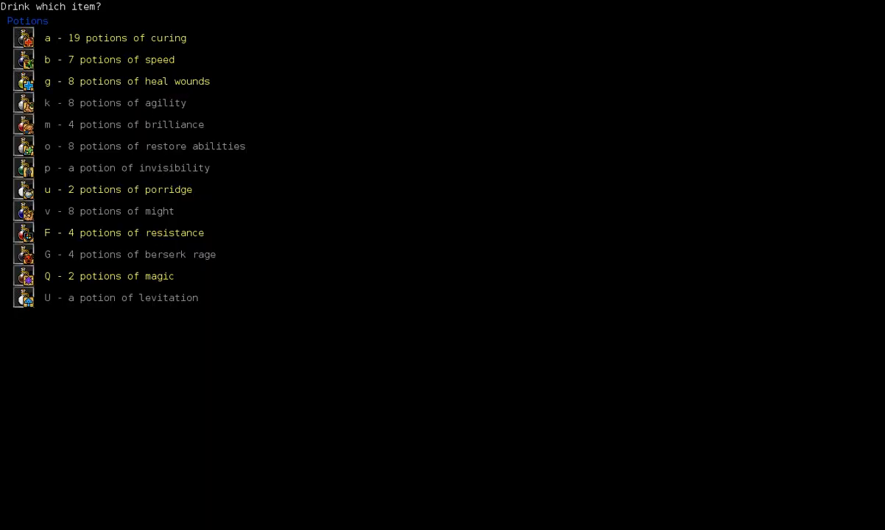
key(Escape)
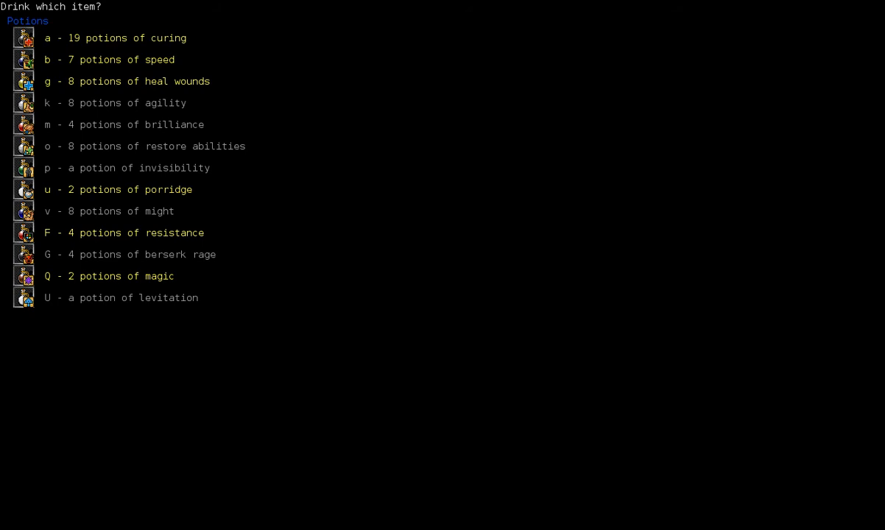
key(Escape)
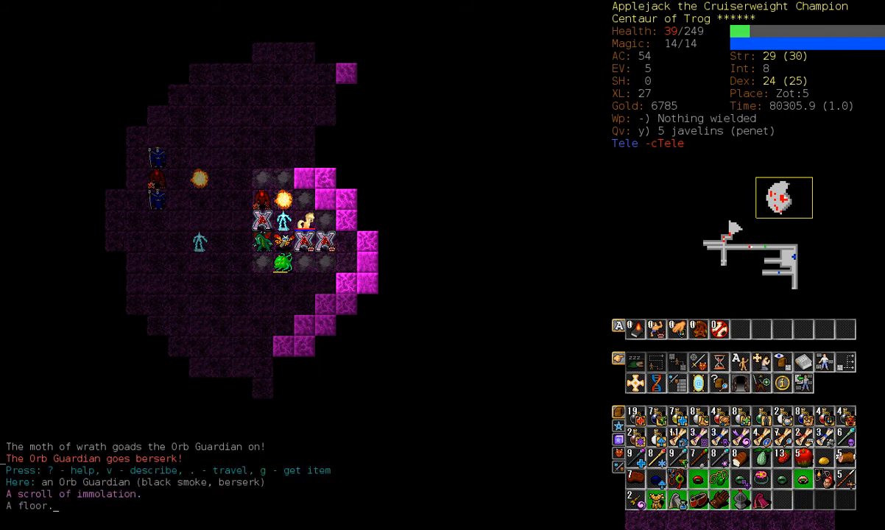
key(g)
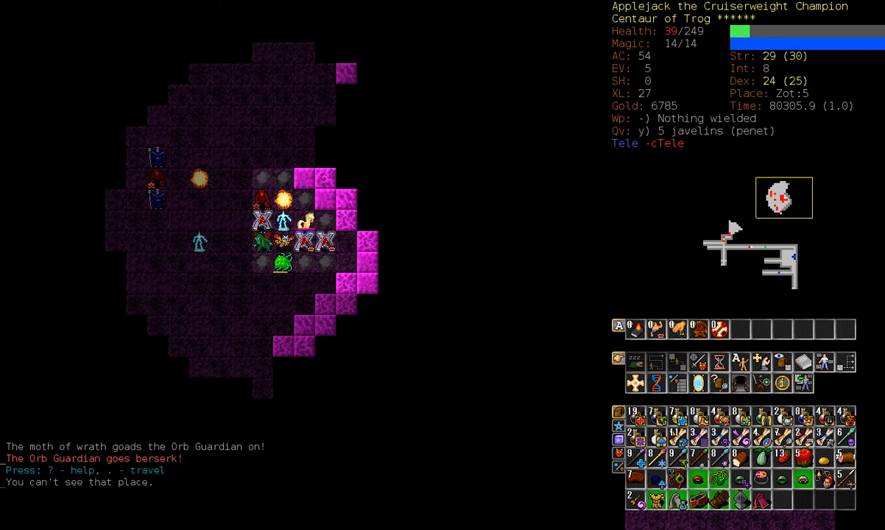
Die to the Orb Guardian on Zot:5 and advance from the final inventory to the rank-11 score list.
key(q)
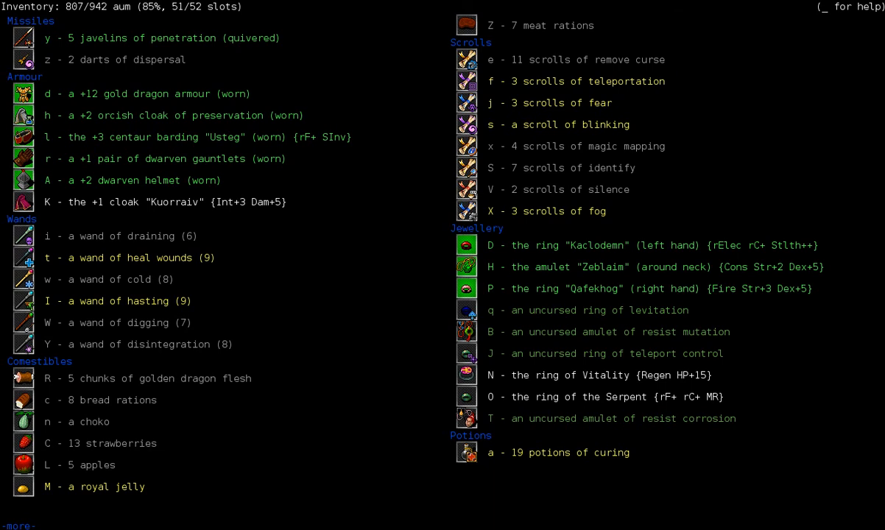
key(Escape)
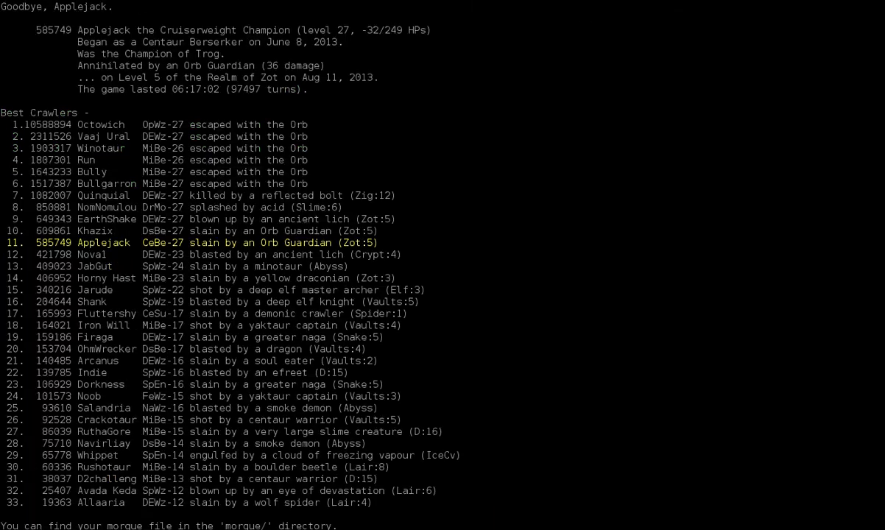